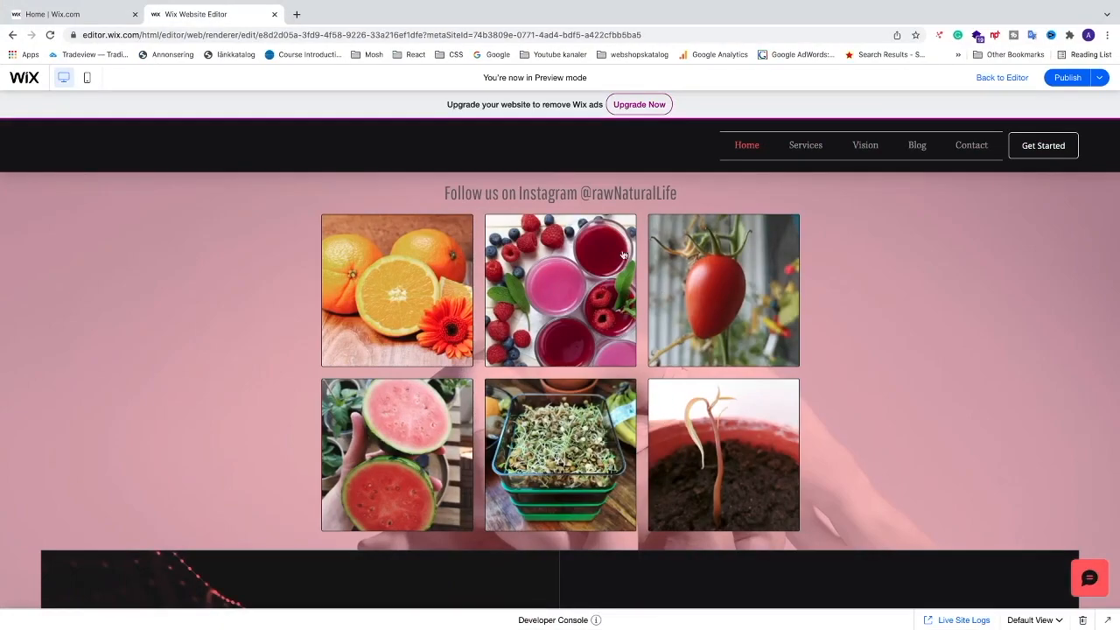
{"action": "mouse_move", "coordinate": [612, 269]}
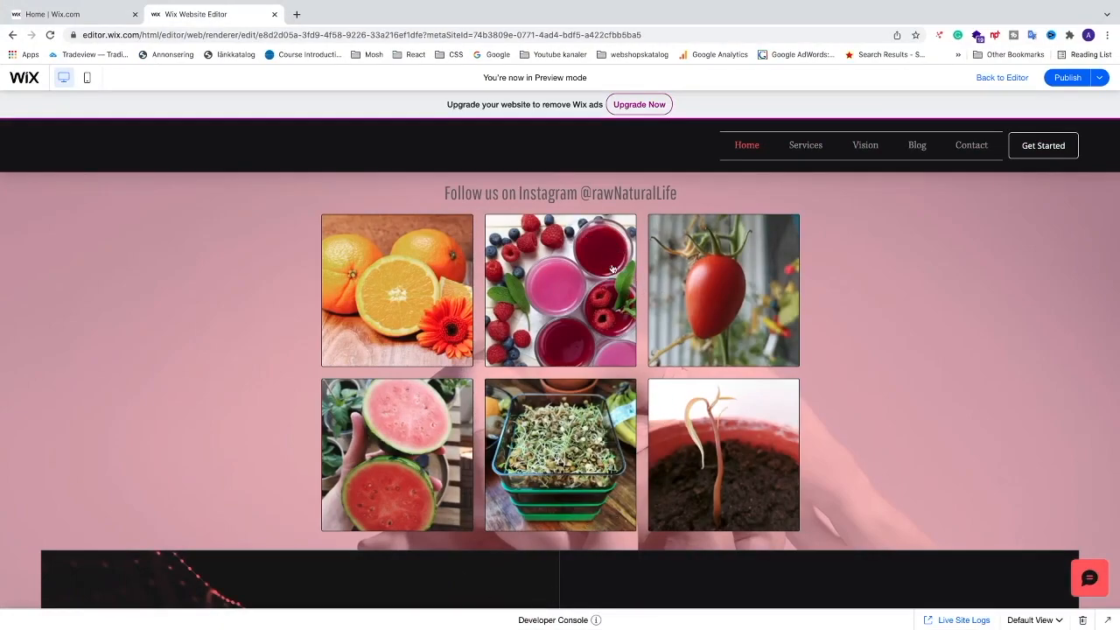
{"action": "mouse_move", "coordinate": [551, 588]}
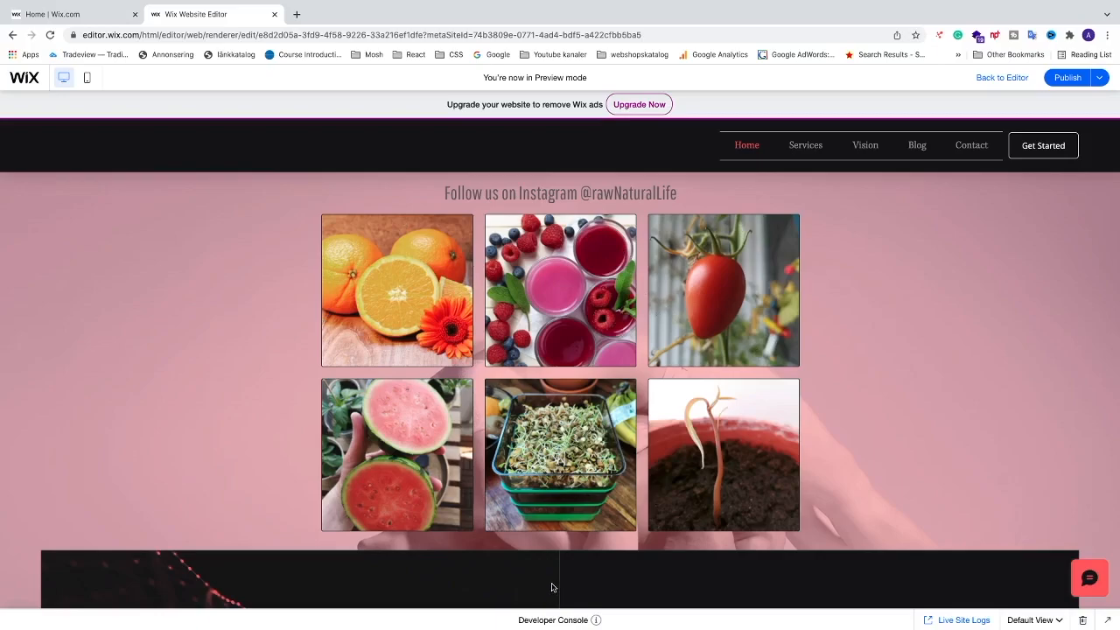
- Open the oranges Instagram post from the preview grid, then return to the preview tab
{"action": "left_click", "coordinate": [396, 290]}
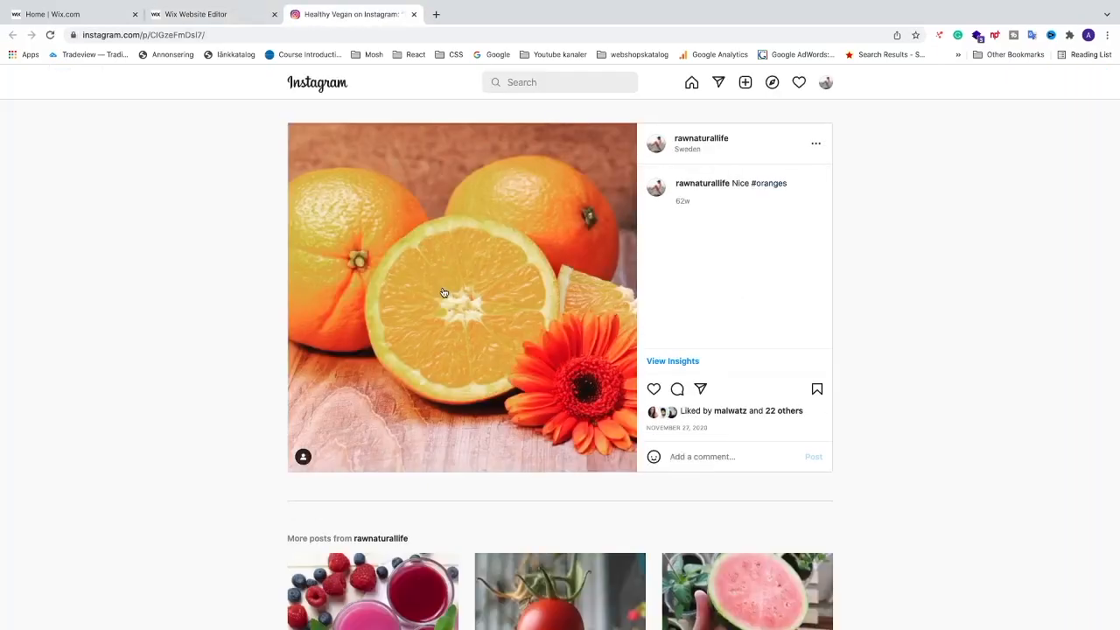
{"action": "left_click", "coordinate": [210, 14]}
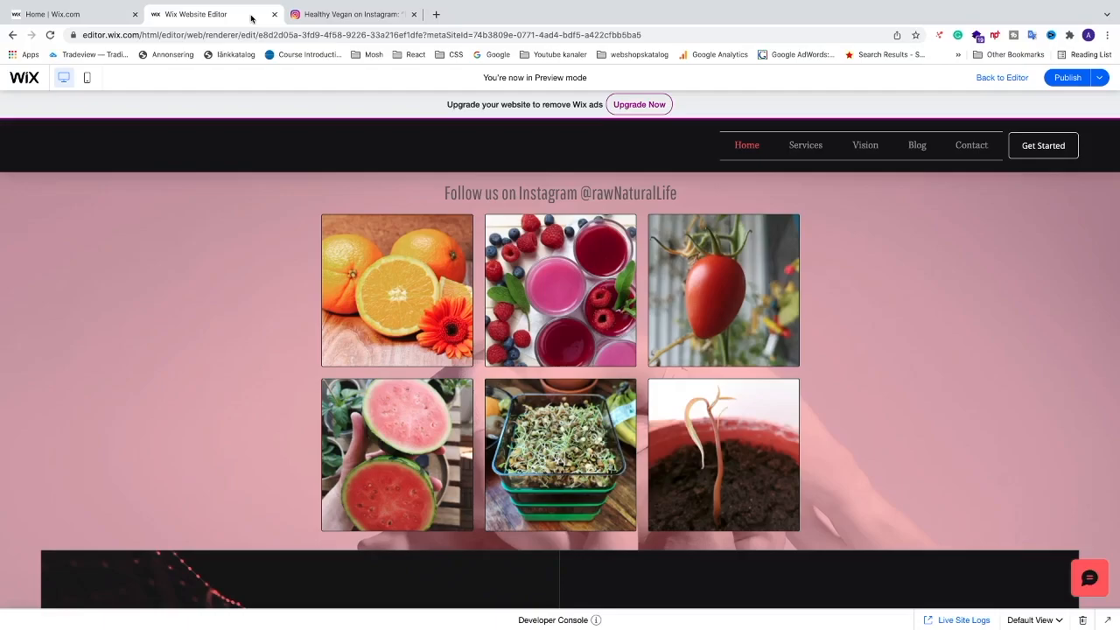
- Return to the editor and scroll to the pink strip below the Branding/Storytelling/Design/Consulting row
{"action": "left_click", "coordinate": [1001, 77]}
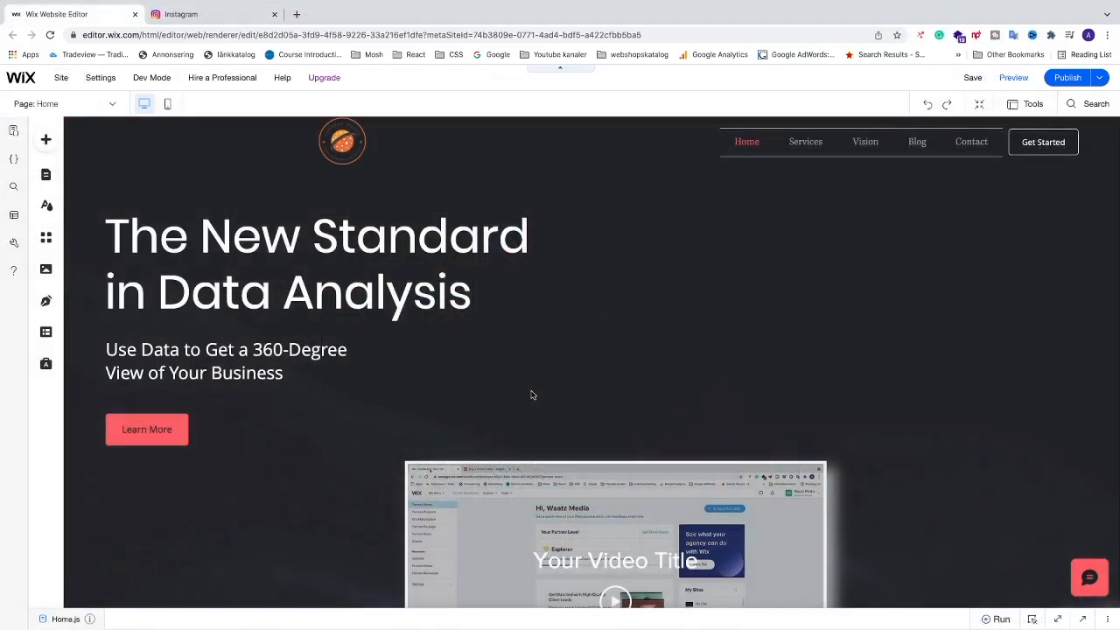
{"action": "mouse_move", "coordinate": [449, 413]}
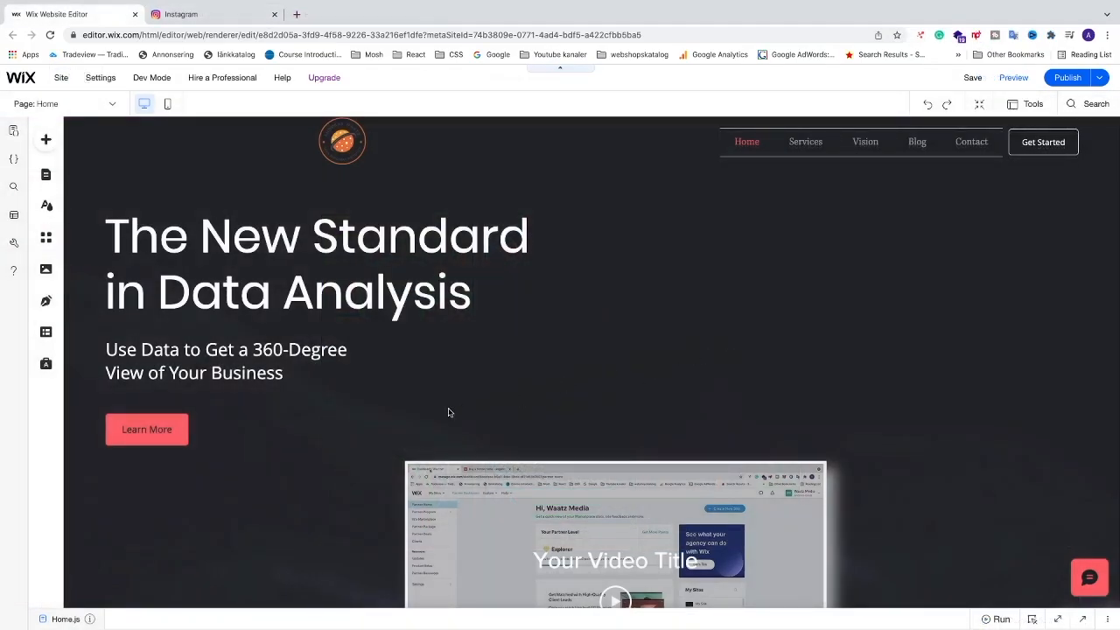
{"action": "scroll", "scroll_direction": "down", "scroll_amount": 3}
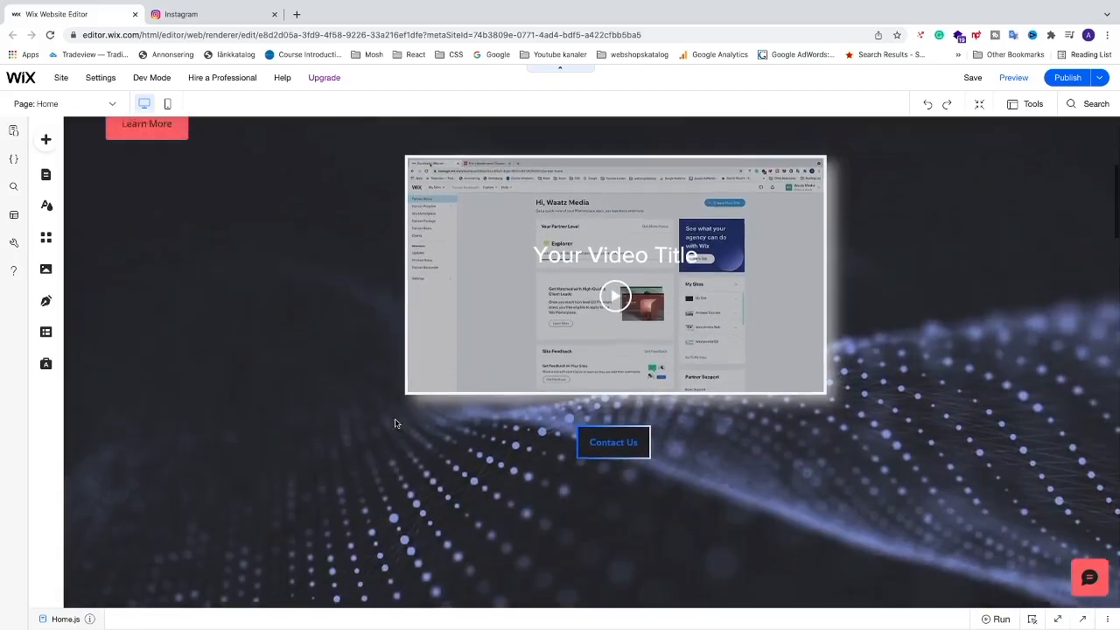
{"action": "scroll", "scroll_direction": "up", "scroll_amount": 3}
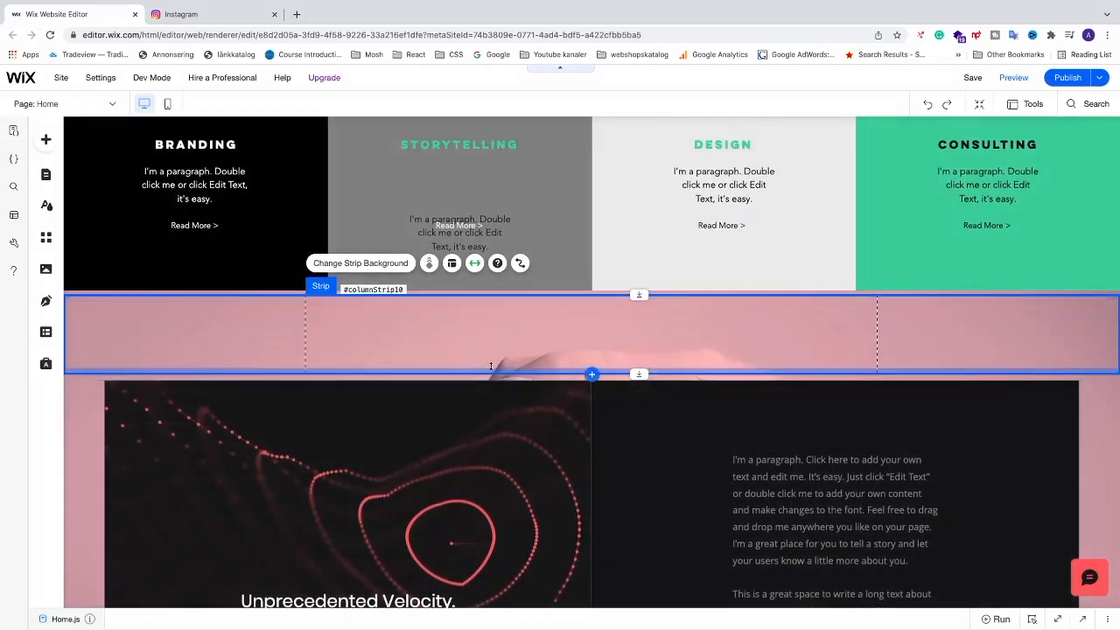
{"action": "mouse_move", "coordinate": [639, 374]}
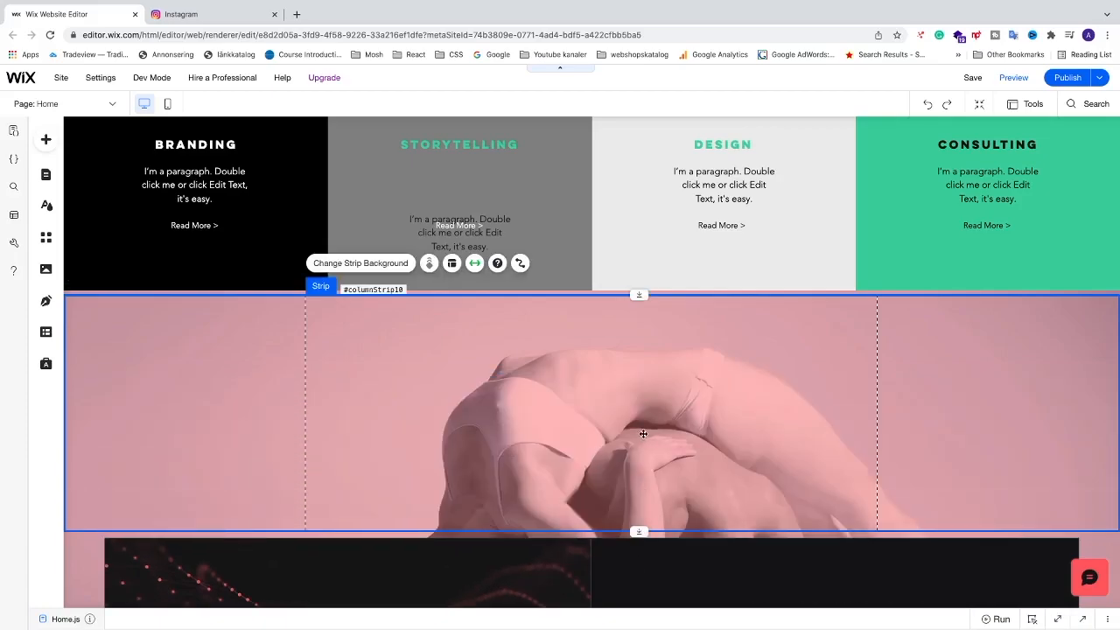
{"action": "scroll", "scroll_direction": "down", "scroll_amount": 3}
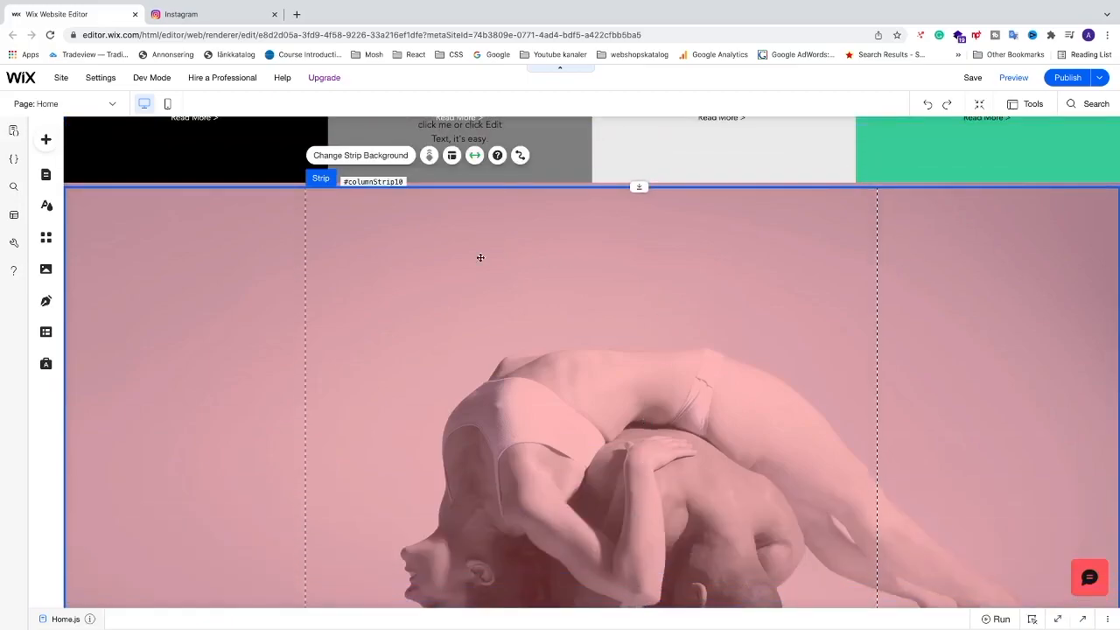
{"action": "mouse_move", "coordinate": [609, 401]}
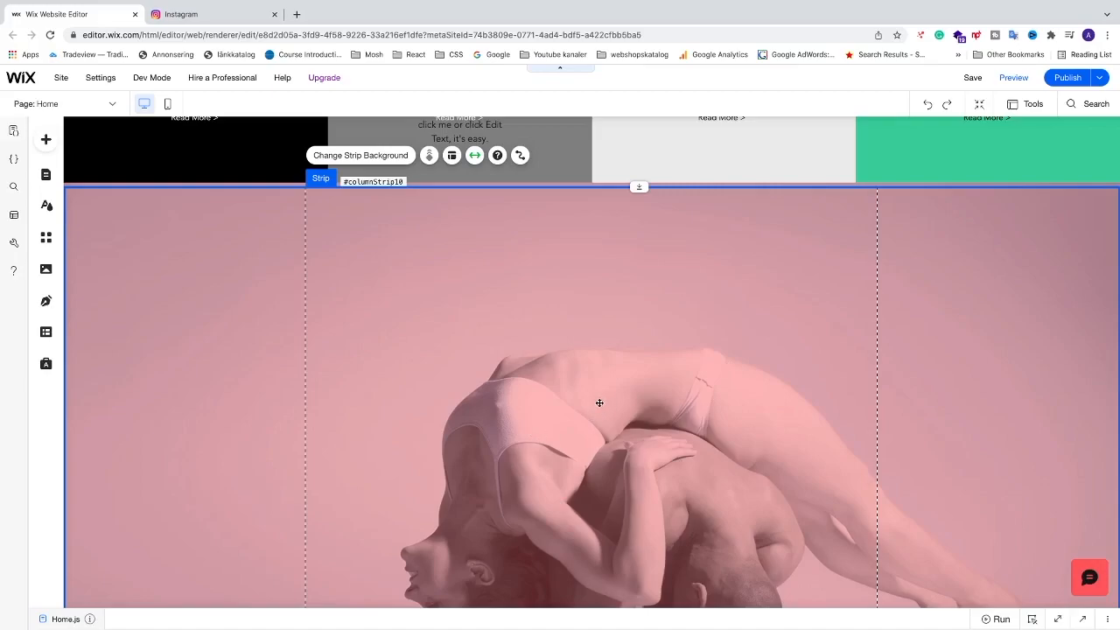
- Check the logged-in Instagram home feed, then switch back to the Wix editor
{"action": "left_click", "coordinate": [210, 14]}
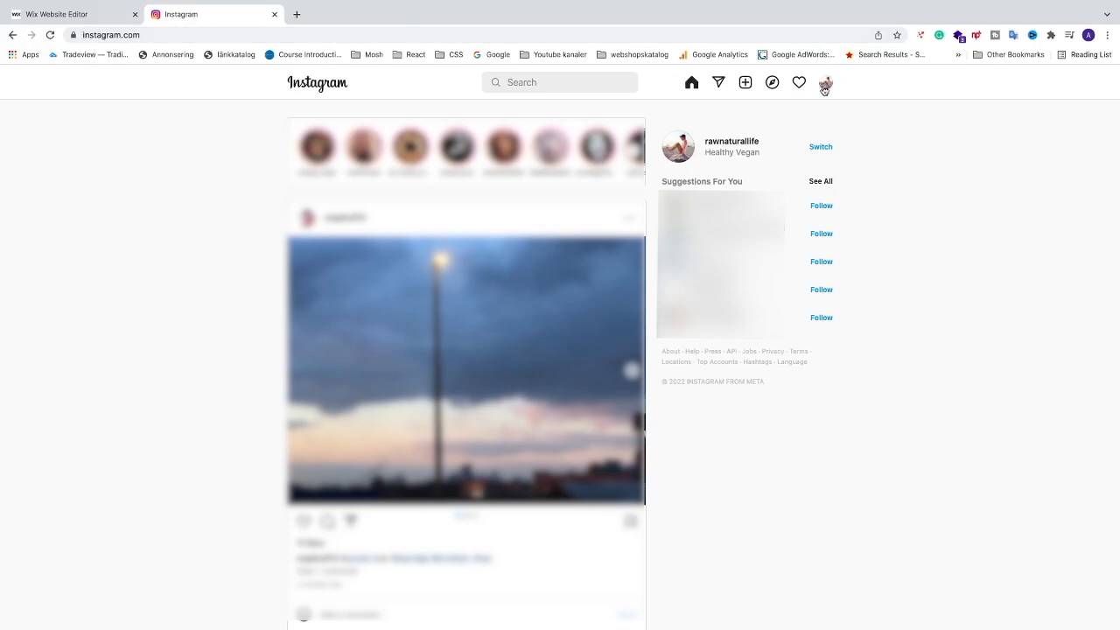
{"action": "mouse_move", "coordinate": [70, 15]}
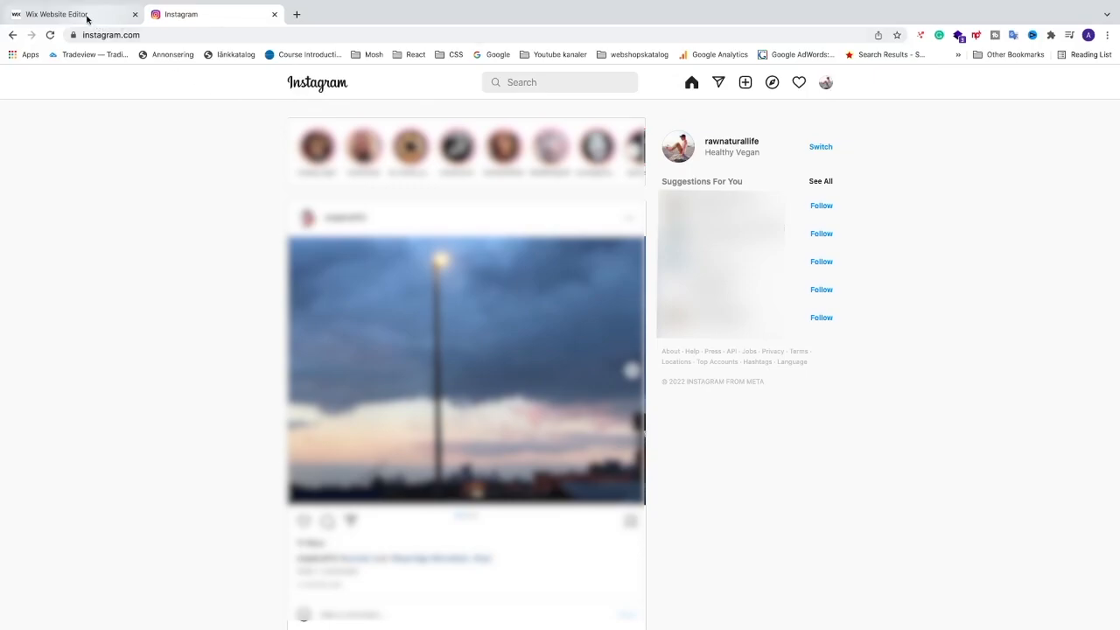
{"action": "left_click", "coordinate": [57, 14]}
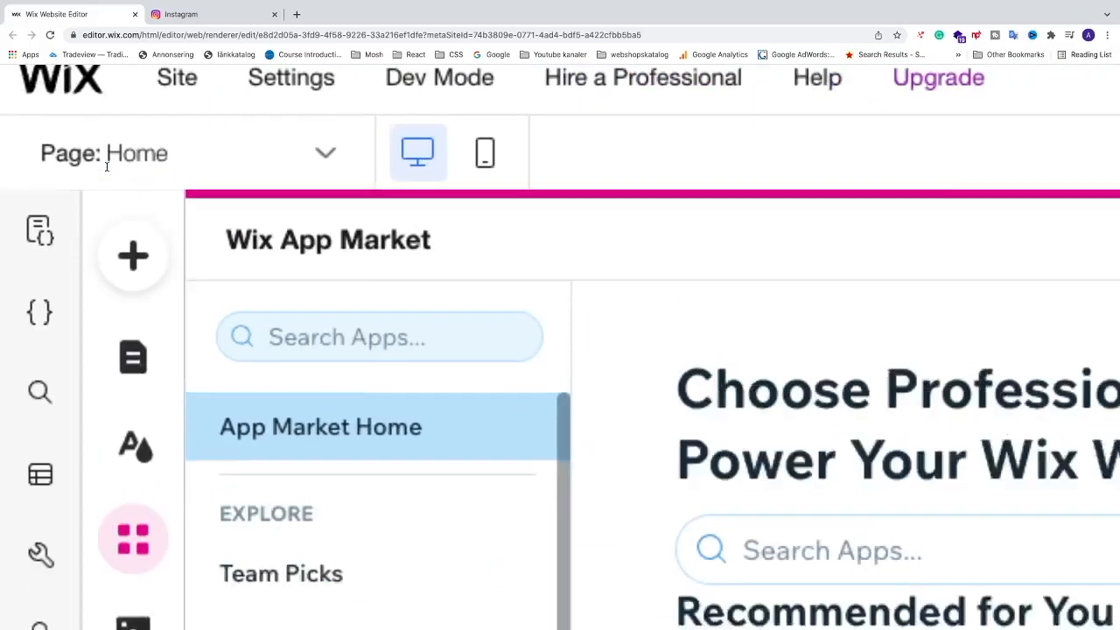
- Search the App Market for 'instagram' to list 21 matching apps
{"action": "left_click", "coordinate": [379, 337]}
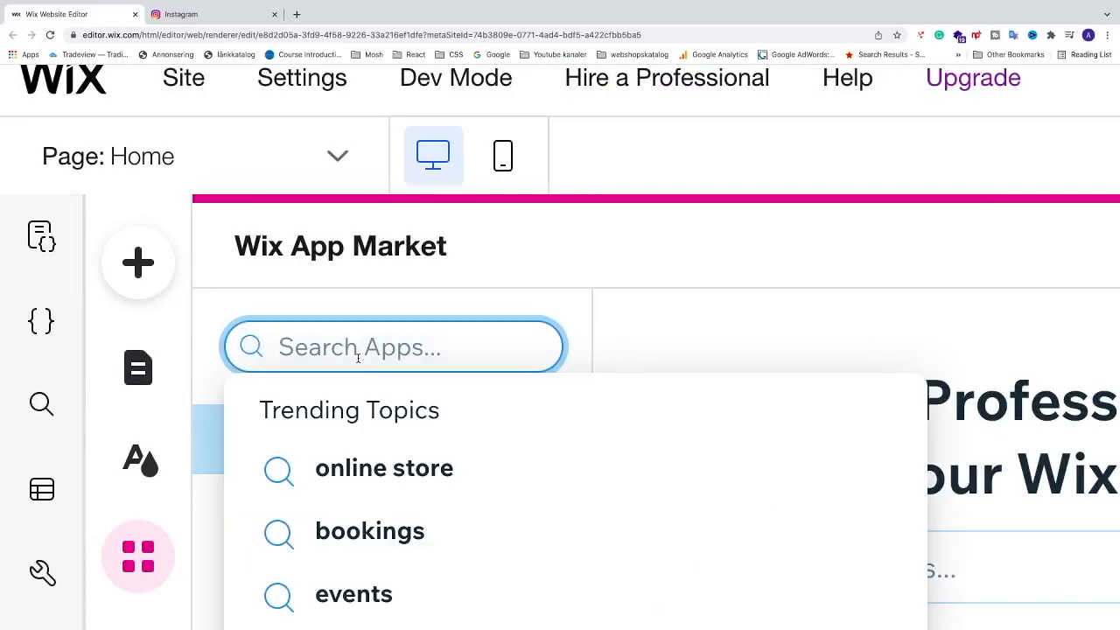
{"action": "type", "text": "instag"}
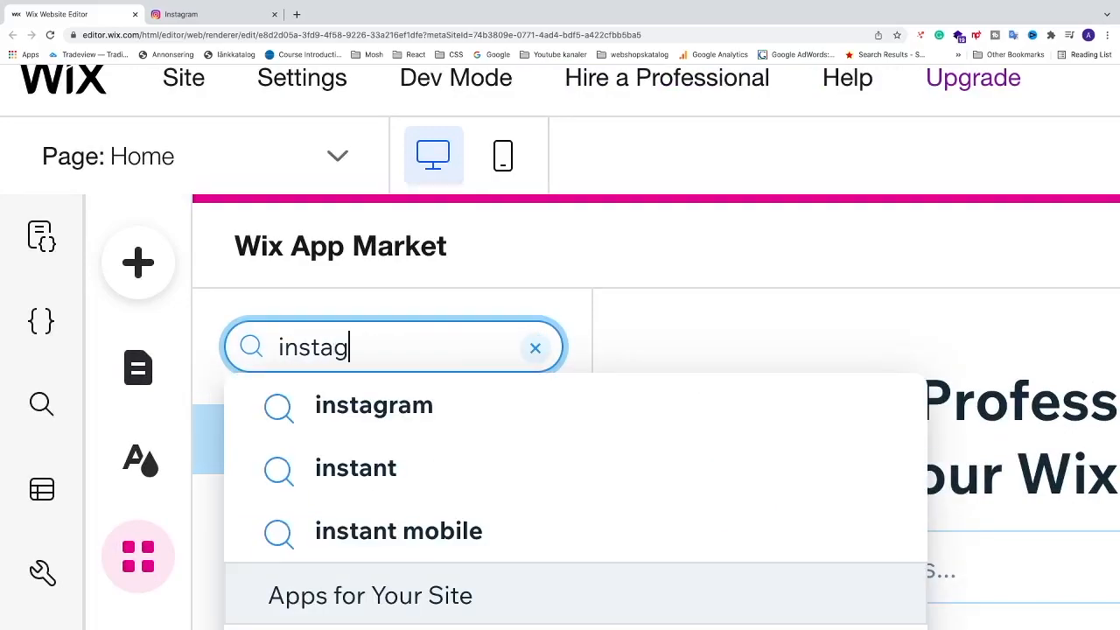
{"action": "left_click", "coordinate": [374, 405]}
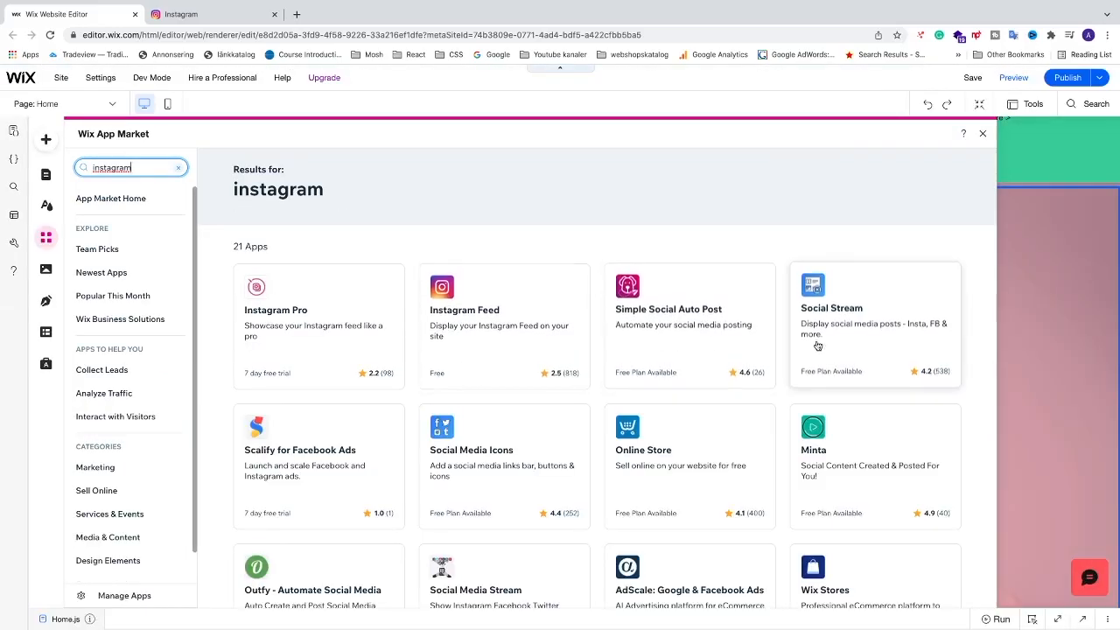
- Open Social Stream by POWR's details and choose Add to Site
{"action": "left_click", "coordinate": [875, 324]}
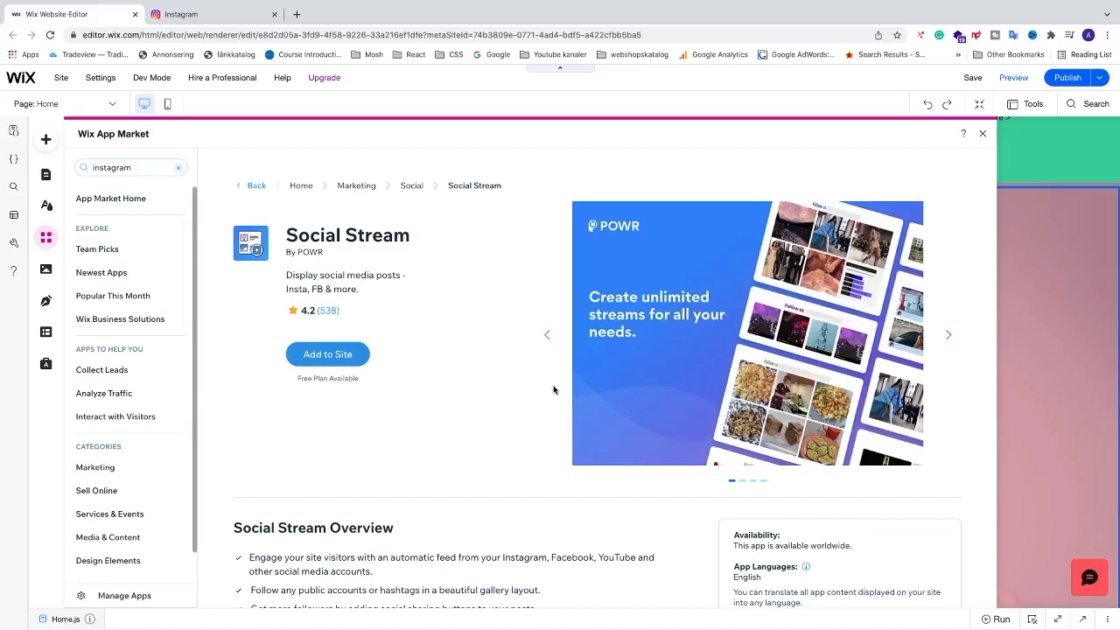
{"action": "mouse_move", "coordinate": [296, 325]}
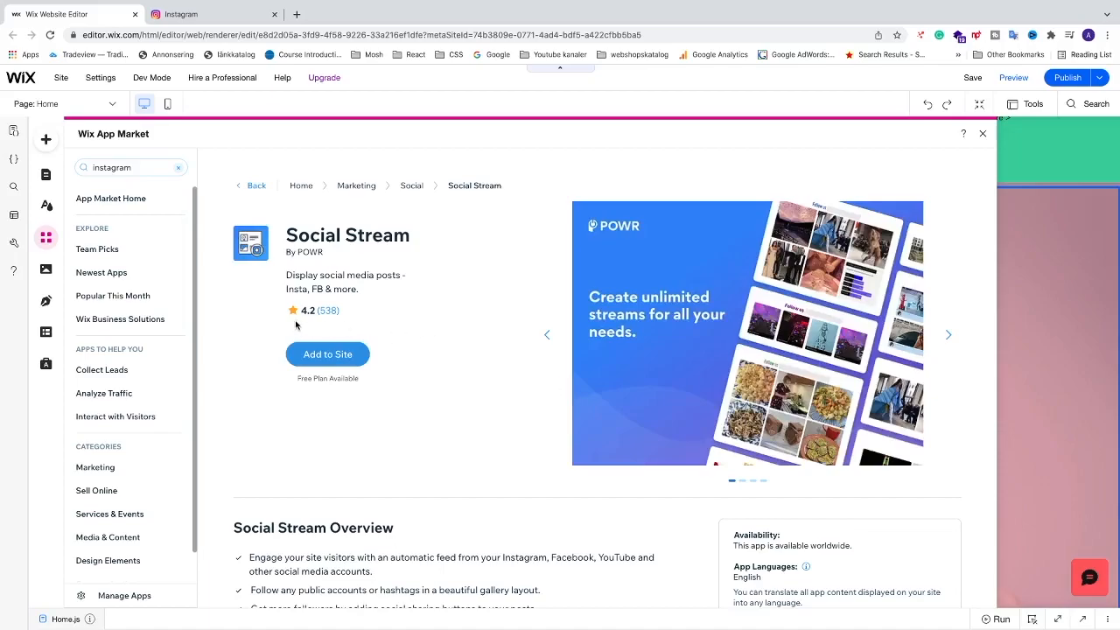
{"action": "mouse_move", "coordinate": [491, 415]}
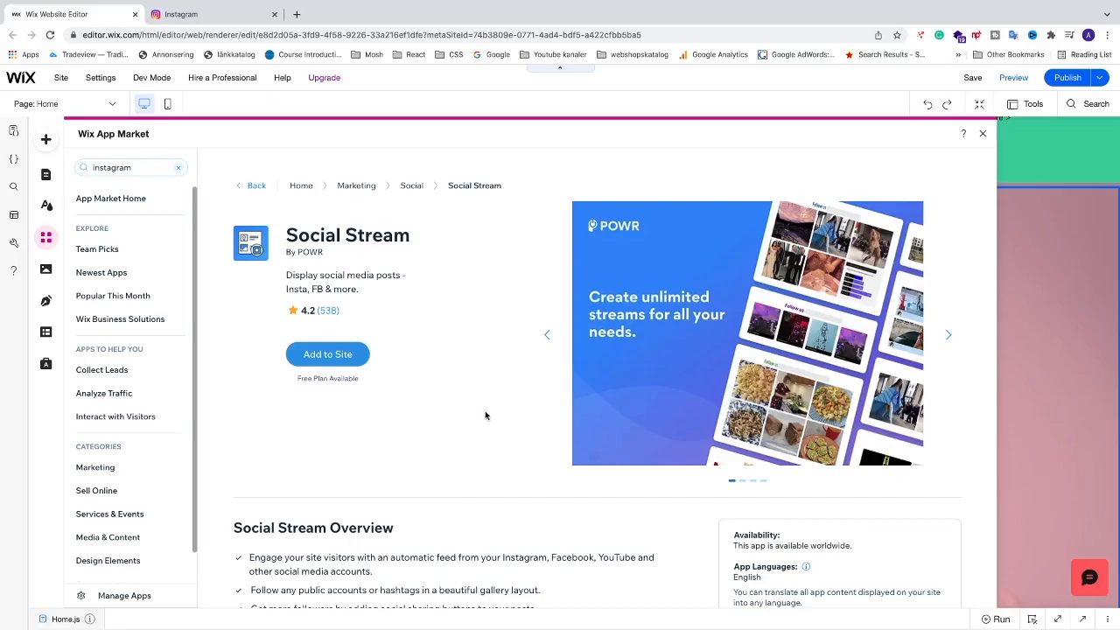
{"action": "mouse_move", "coordinate": [322, 364]}
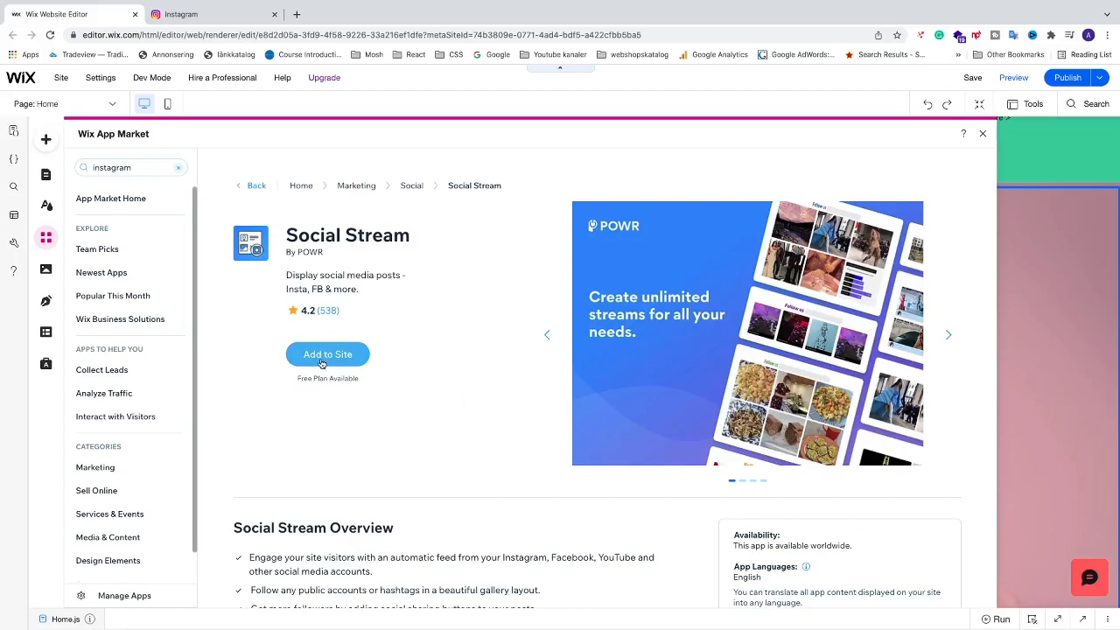
{"action": "left_click", "coordinate": [327, 354]}
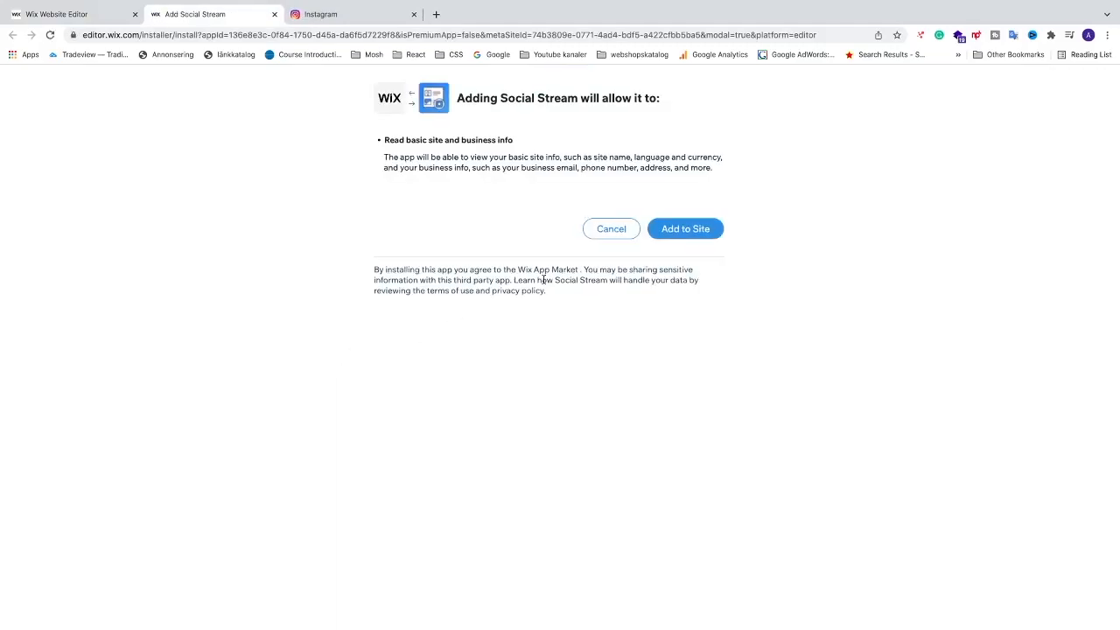
{"action": "mouse_move", "coordinate": [699, 229]}
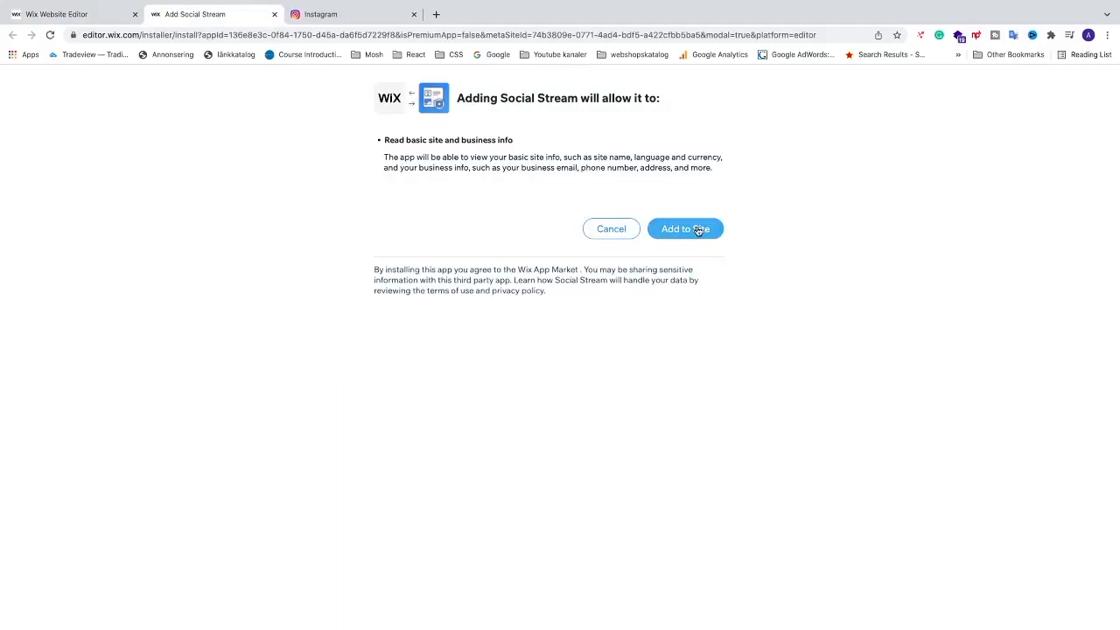
- Approve Social Stream's permissions so its feed widget installs in the pink strip
{"action": "left_click", "coordinate": [684, 228]}
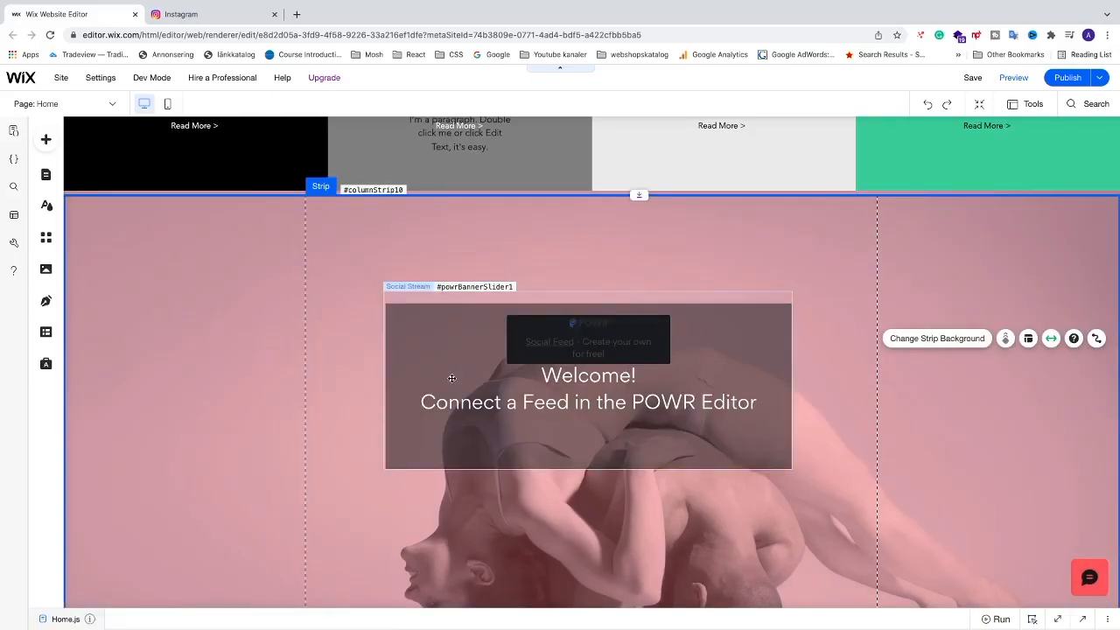
{"action": "mouse_move", "coordinate": [490, 380]}
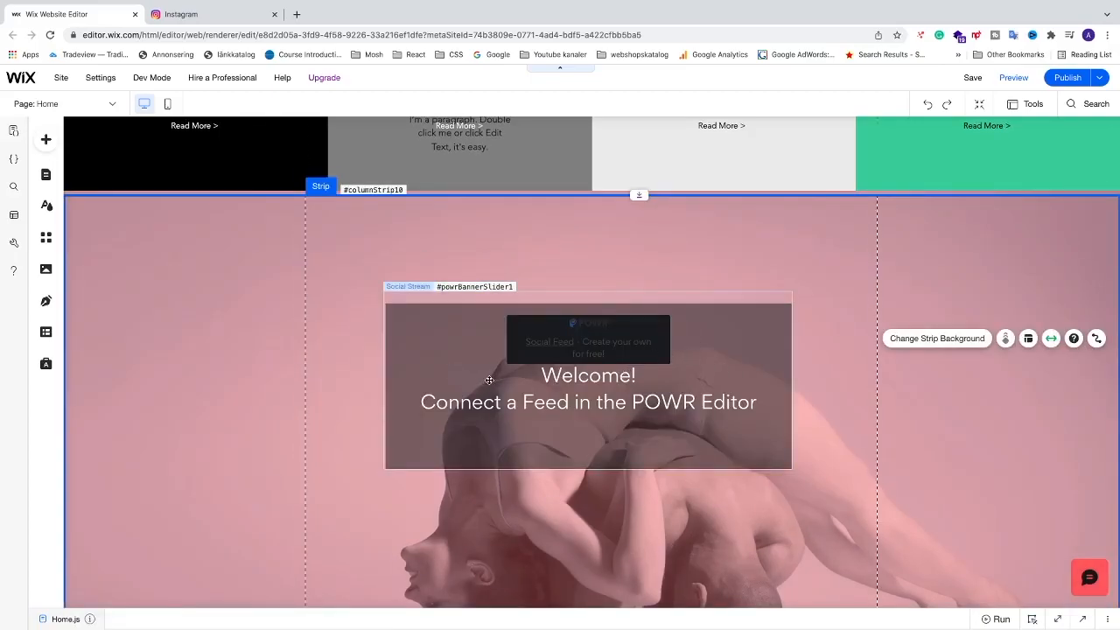
- Select the Social Stream widget in the pink strip and open its settings
{"action": "left_click", "coordinate": [588, 380]}
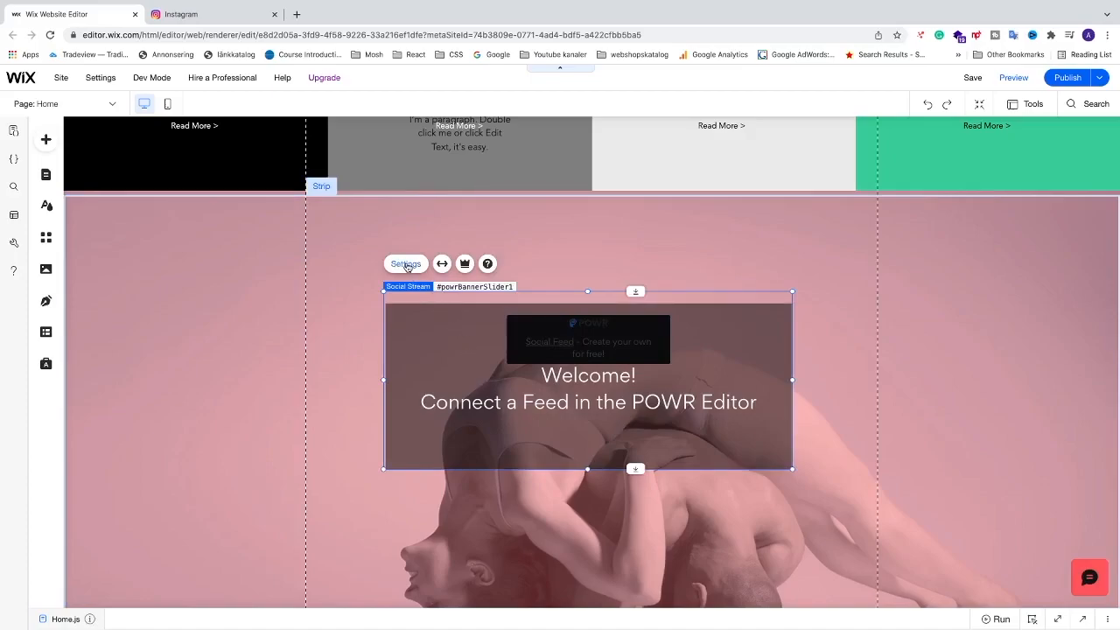
{"action": "left_click", "coordinate": [405, 263]}
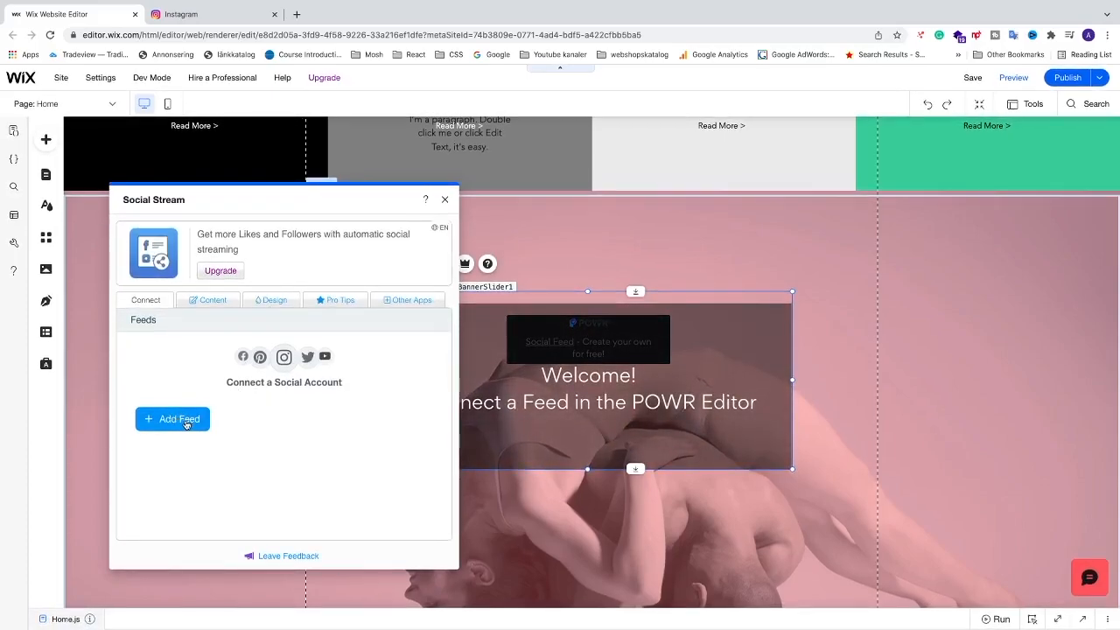
- Add a new Instagram feed set to Posts Only and begin Instagram sign-in
{"action": "left_click", "coordinate": [172, 419]}
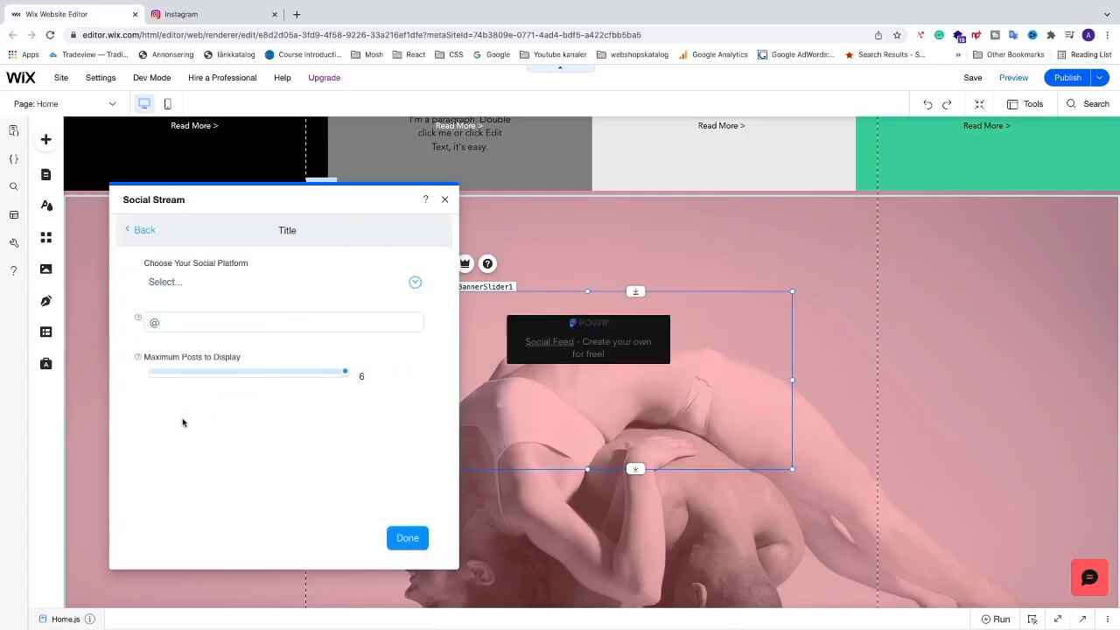
{"action": "left_click", "coordinate": [414, 281]}
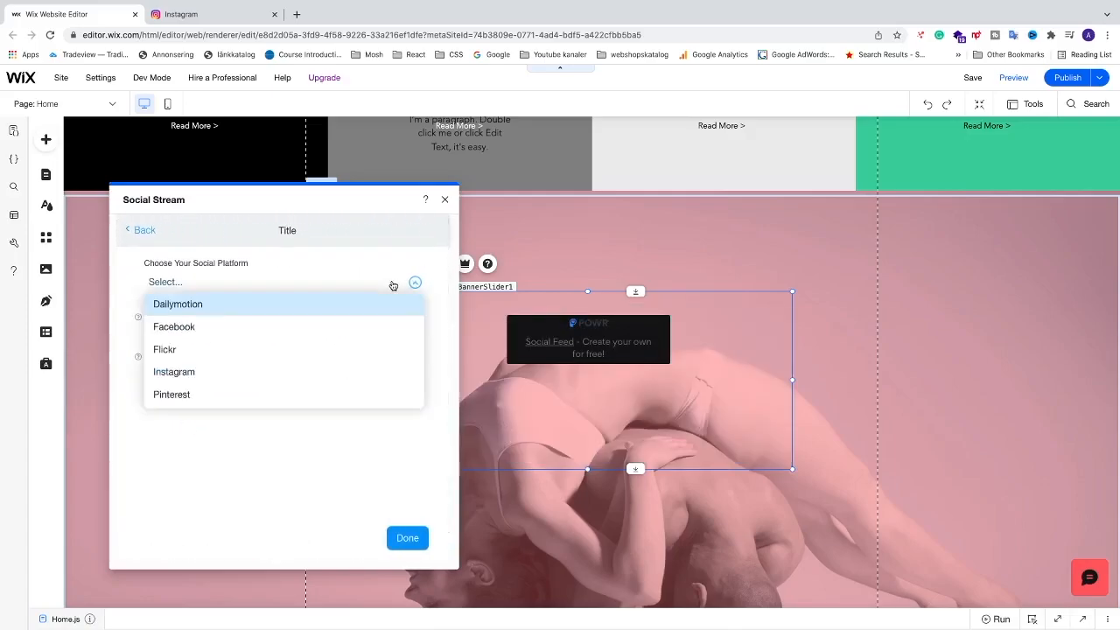
{"action": "left_click", "coordinate": [173, 371]}
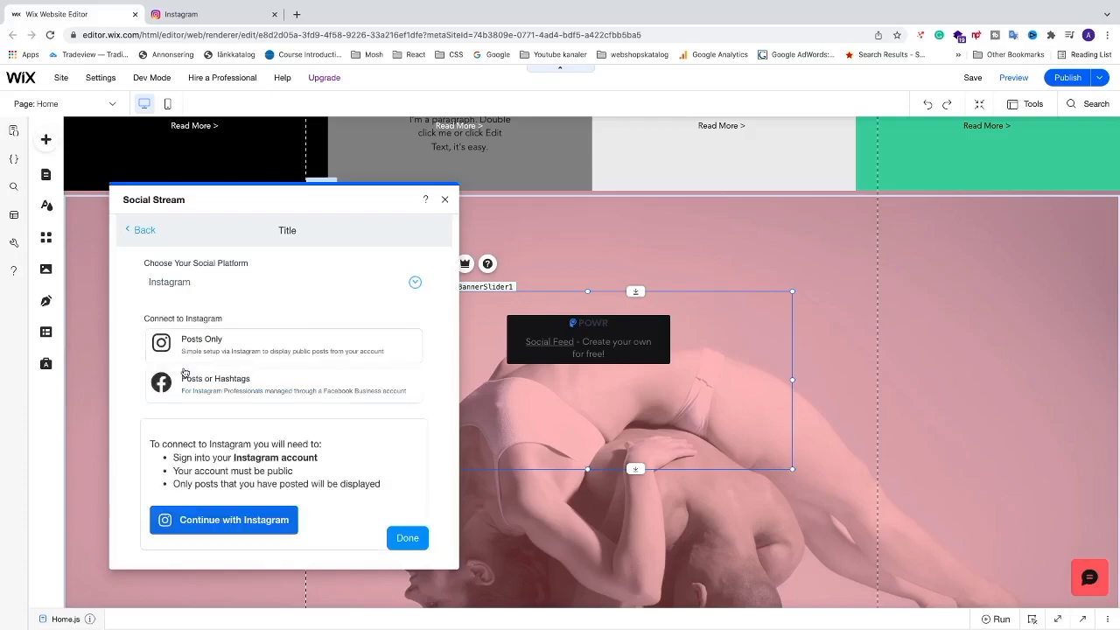
{"action": "left_click", "coordinate": [284, 345]}
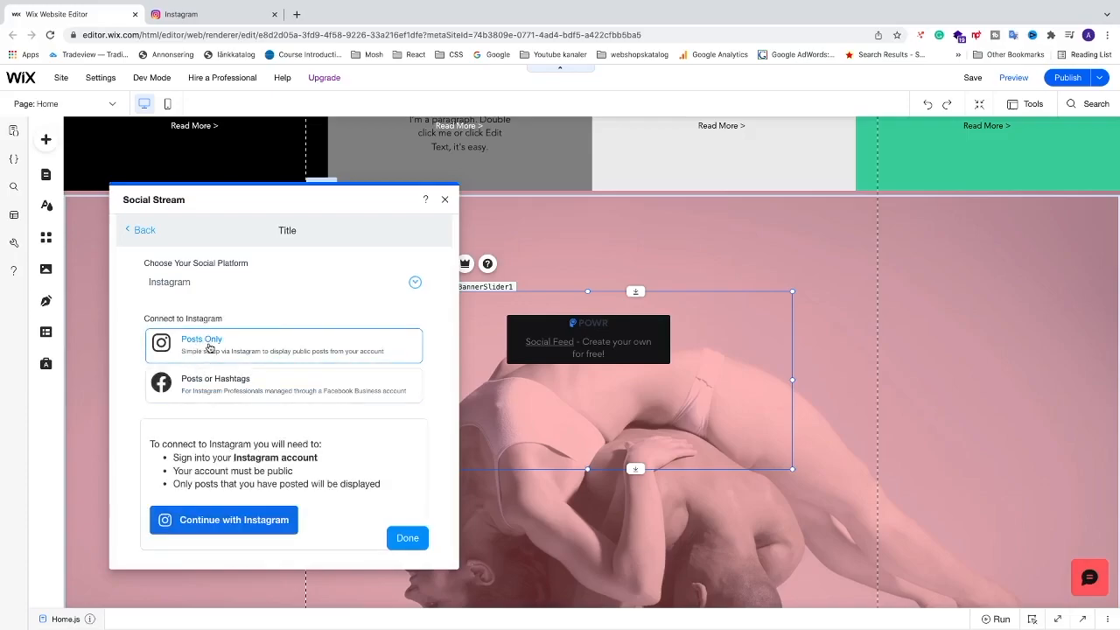
{"action": "scroll", "scroll_direction": "up", "scroll_amount": 3}
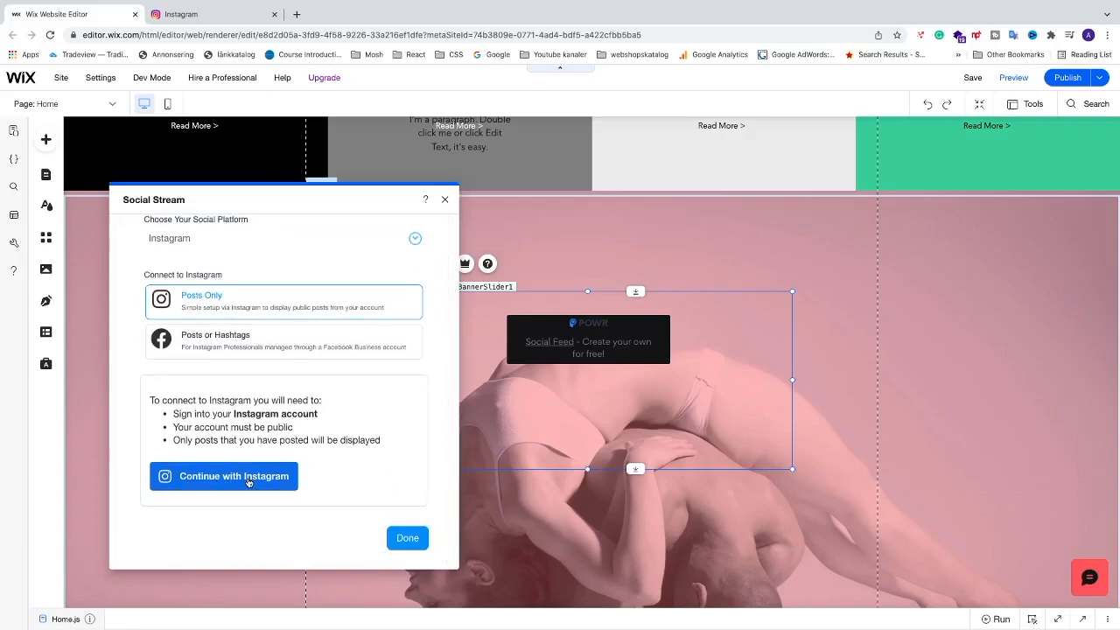
{"action": "left_click", "coordinate": [223, 476]}
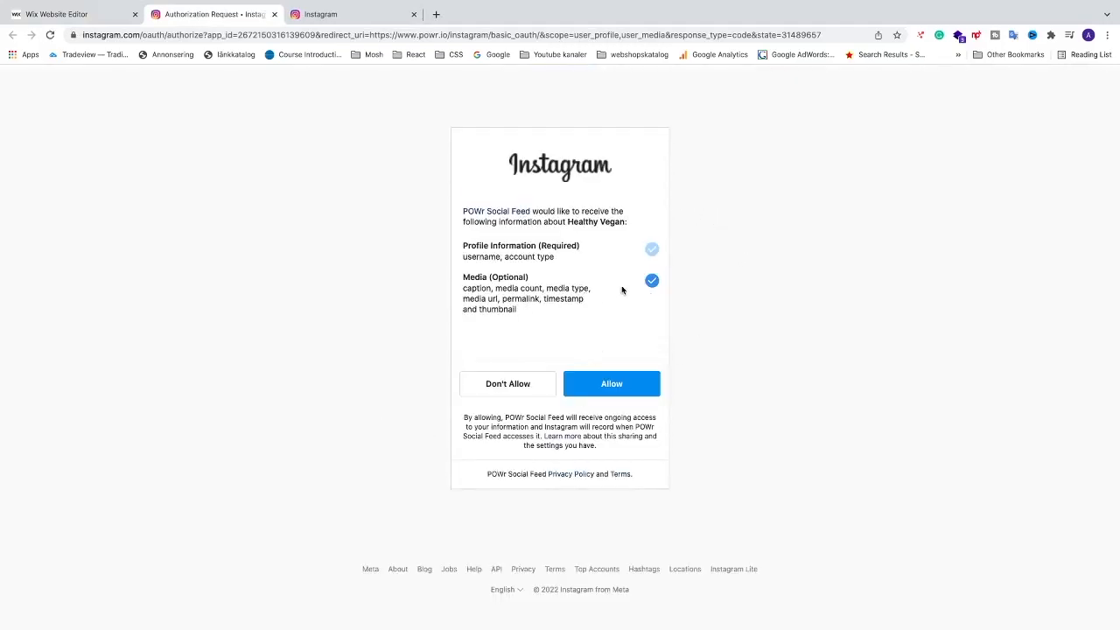
{"action": "mouse_move", "coordinate": [620, 331]}
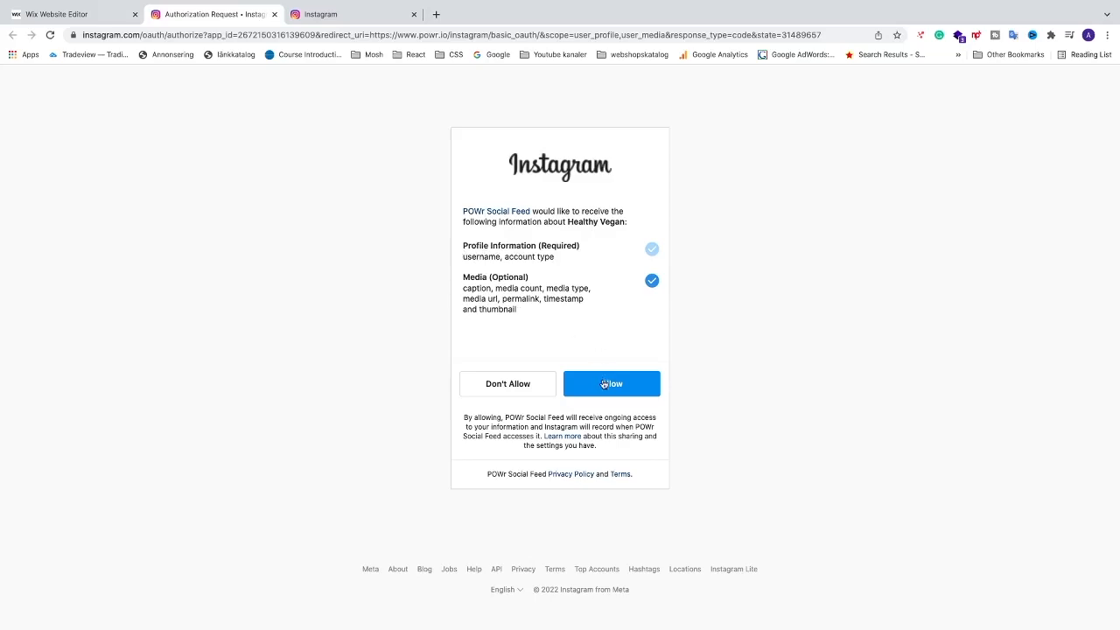
- Allow POWr Social Feed access to the Instagram profile and media
{"action": "left_click", "coordinate": [611, 383]}
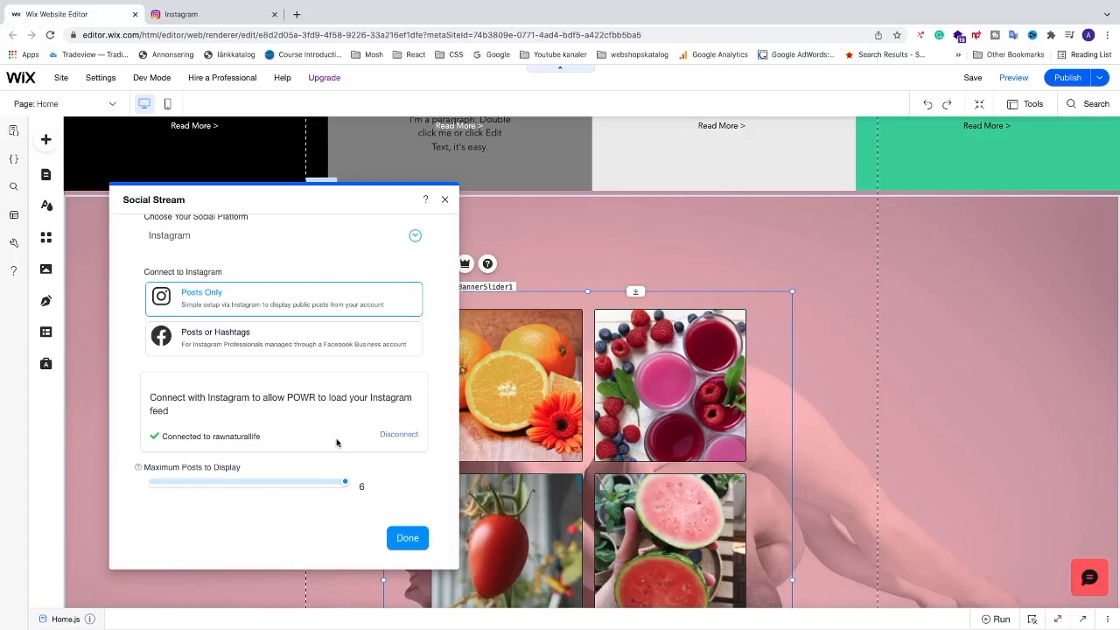
{"action": "left_click_drag", "start_coordinate": [344, 482], "coordinate": [181, 481]}
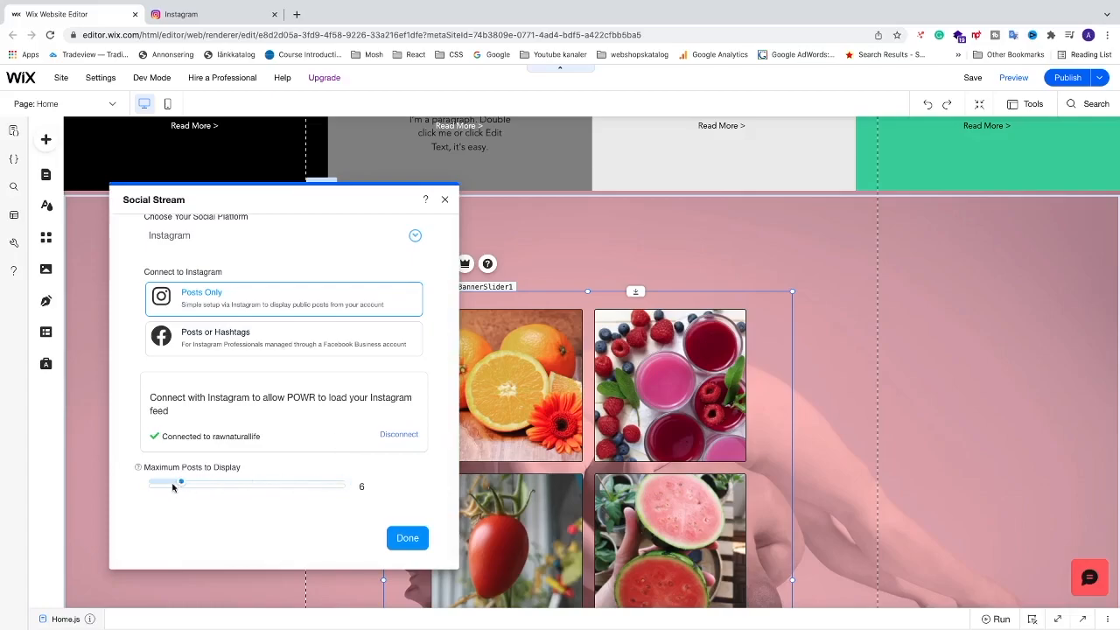
{"action": "left_click_drag", "start_coordinate": [182, 482], "coordinate": [344, 482]}
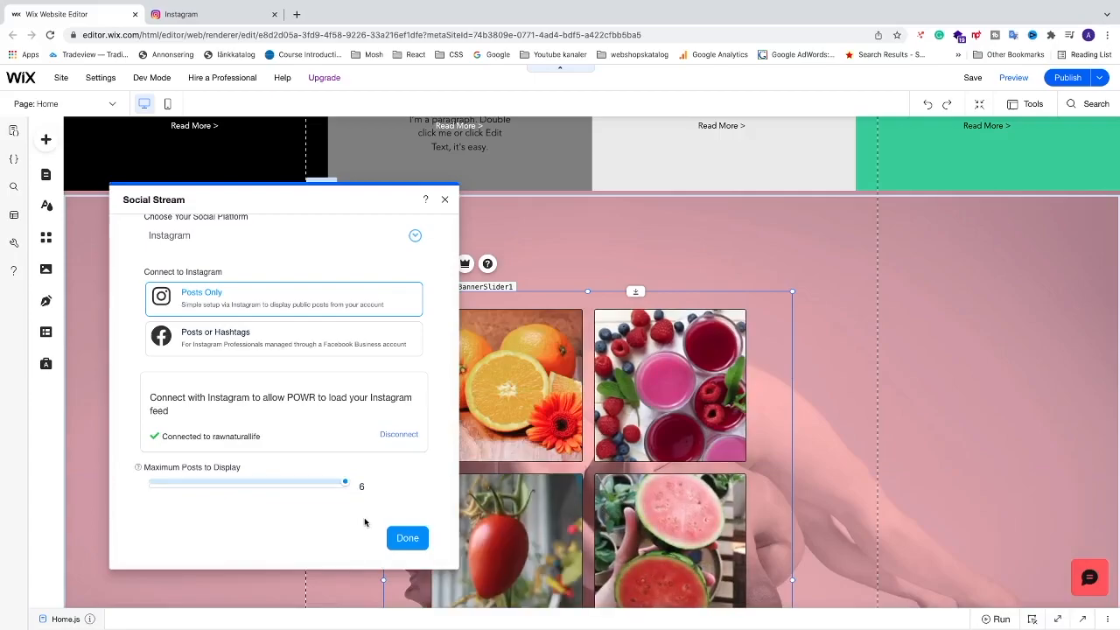
{"action": "left_click", "coordinate": [406, 538]}
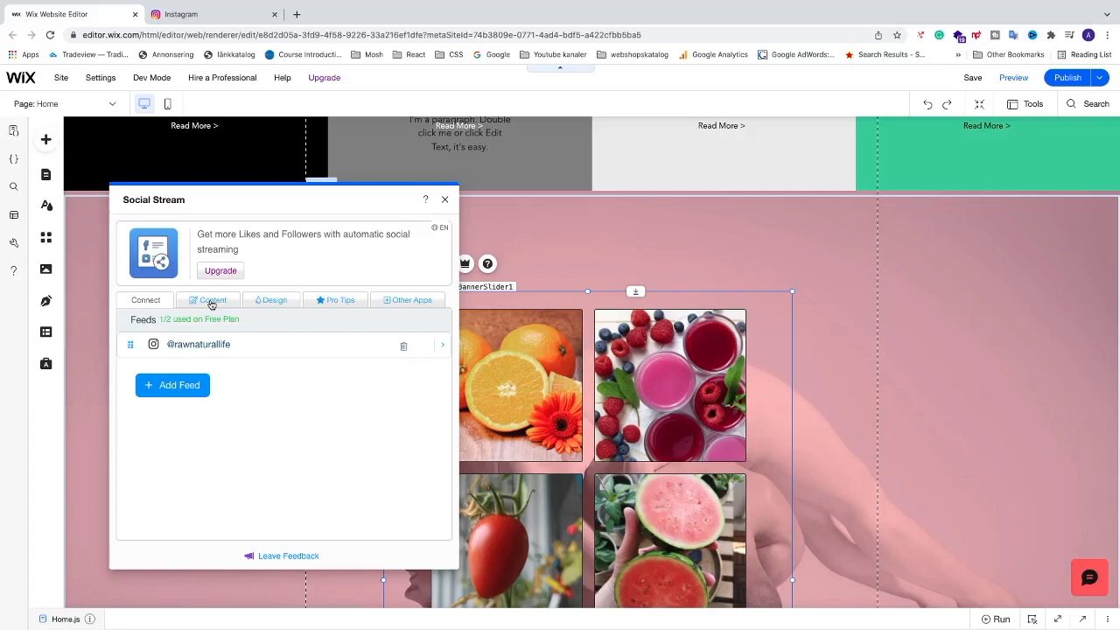
{"action": "left_click", "coordinate": [208, 300]}
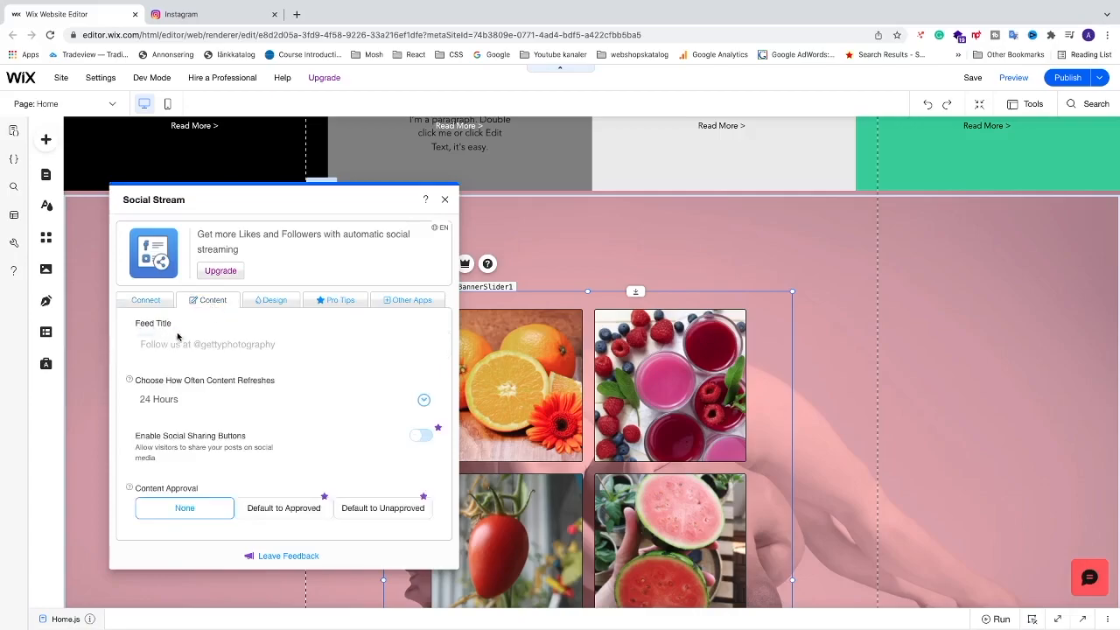
{"action": "left_click", "coordinate": [283, 343]}
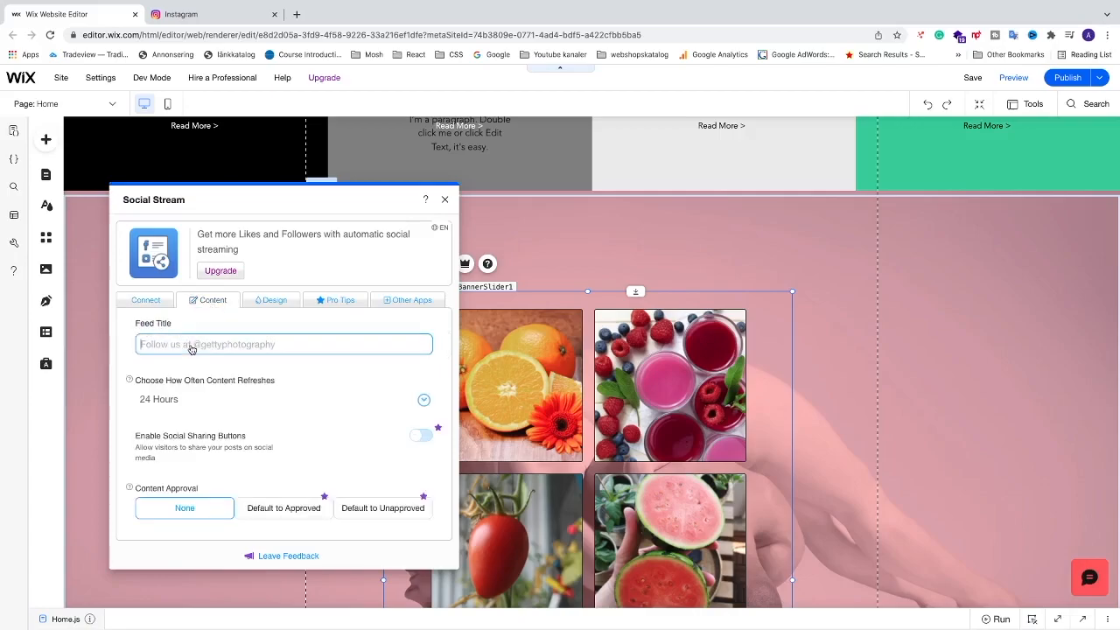
{"action": "type", "text": "F"}
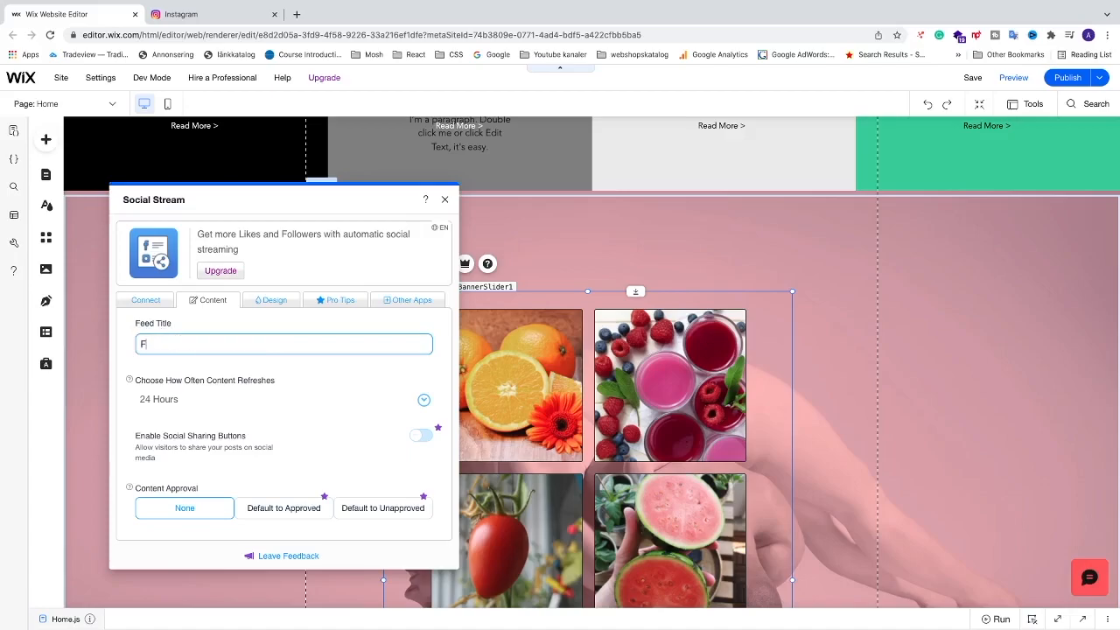
{"action": "type", "text": "ollow us on"}
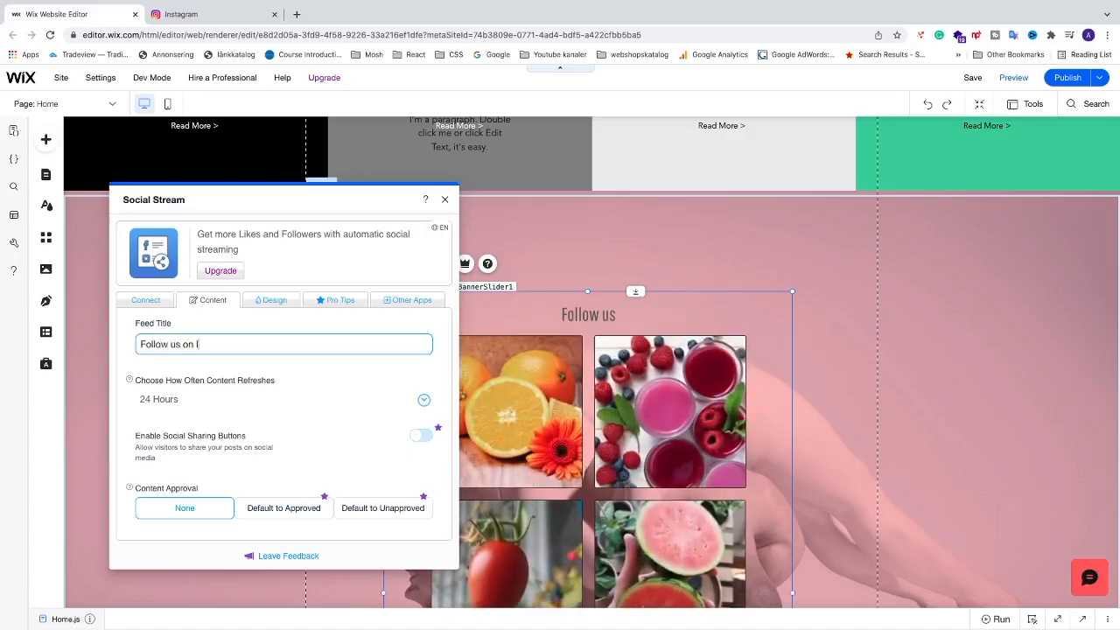
{"action": "type", "text": "Instagram"}
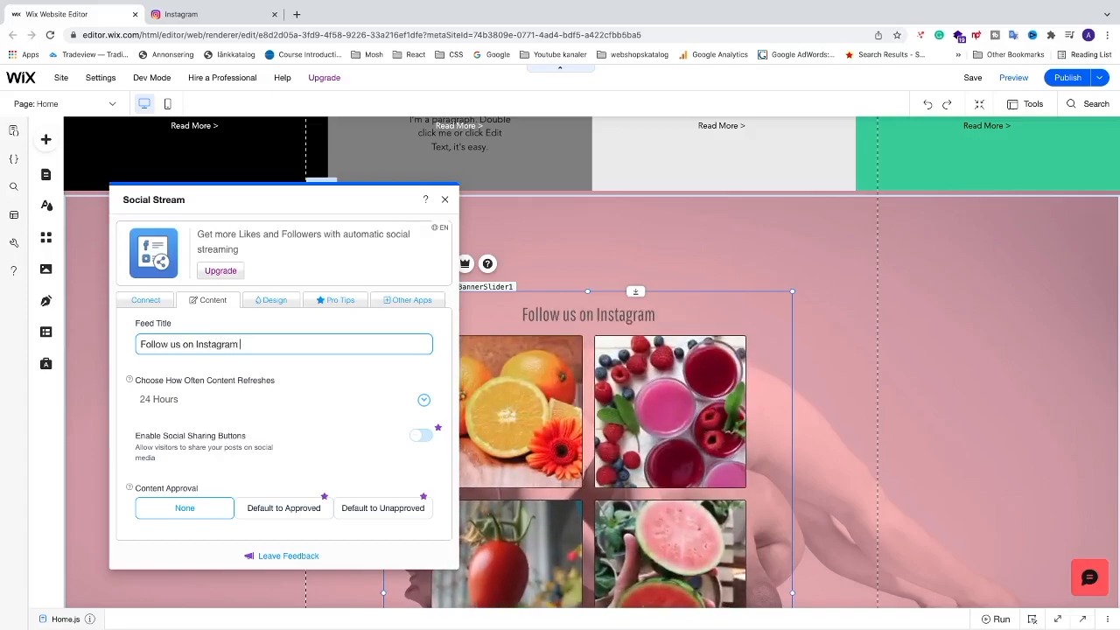
{"action": "type", "text": "@r"}
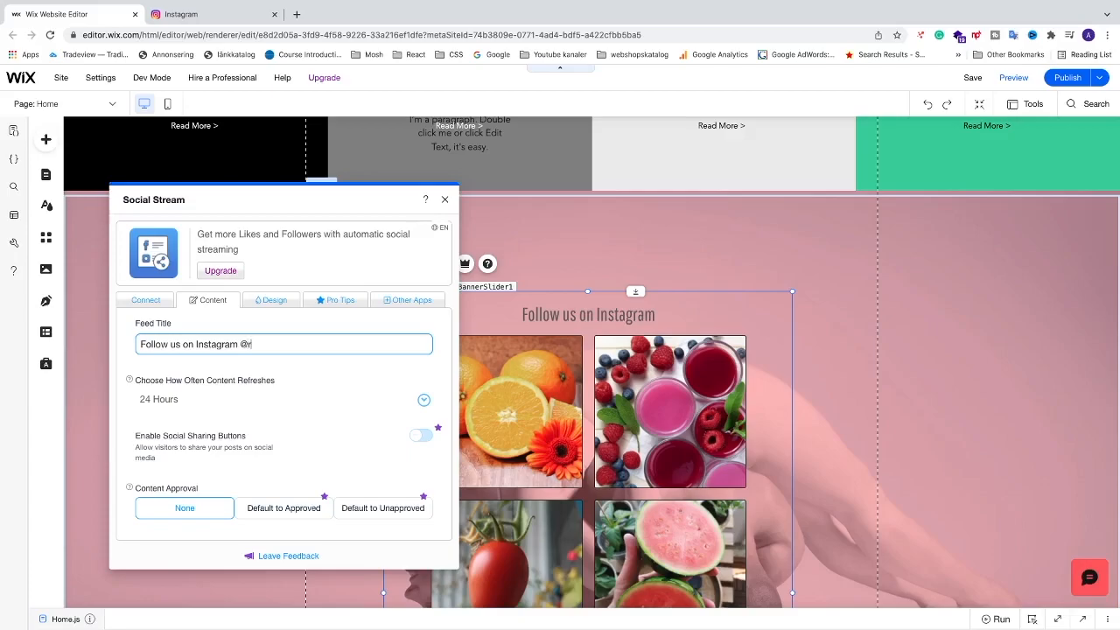
{"action": "type", "text": "awNat"}
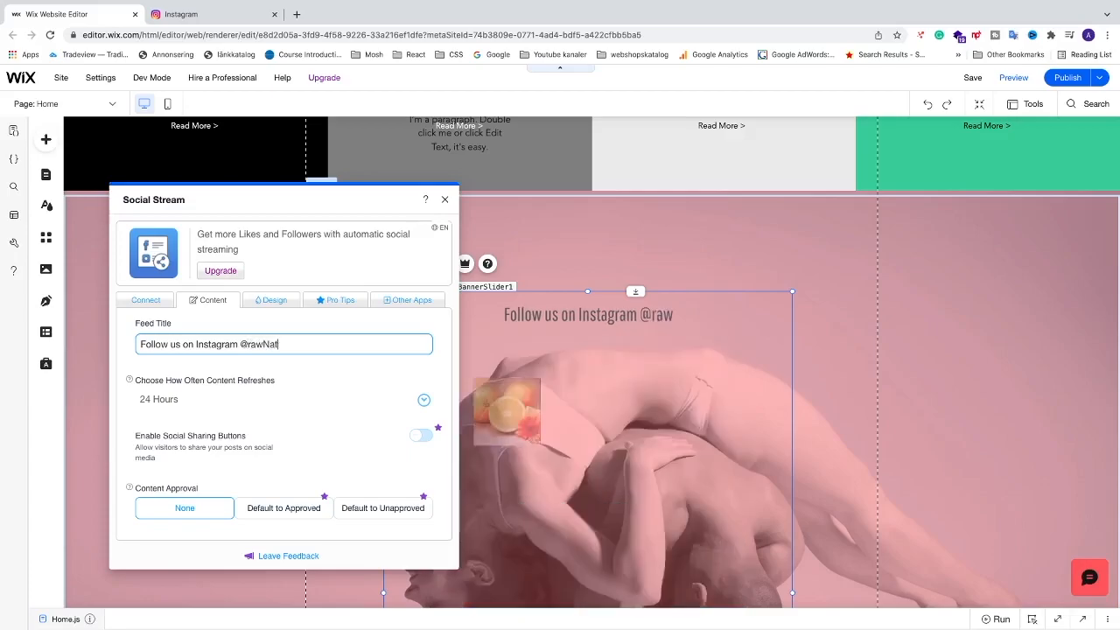
{"action": "type", "text": "ur"}
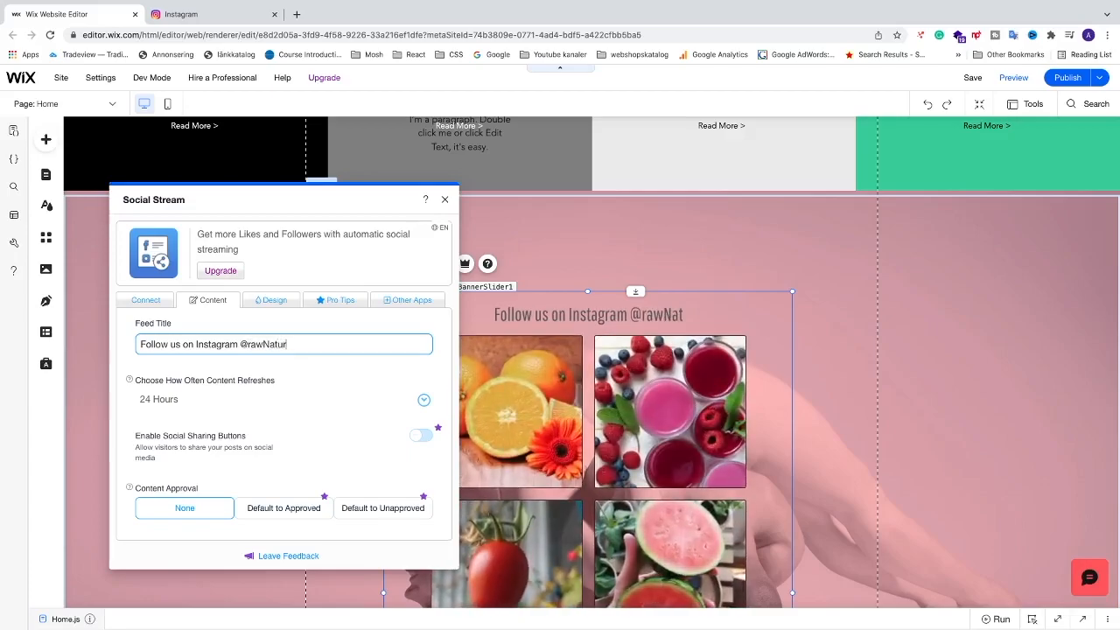
{"action": "type", "text": "alLife"}
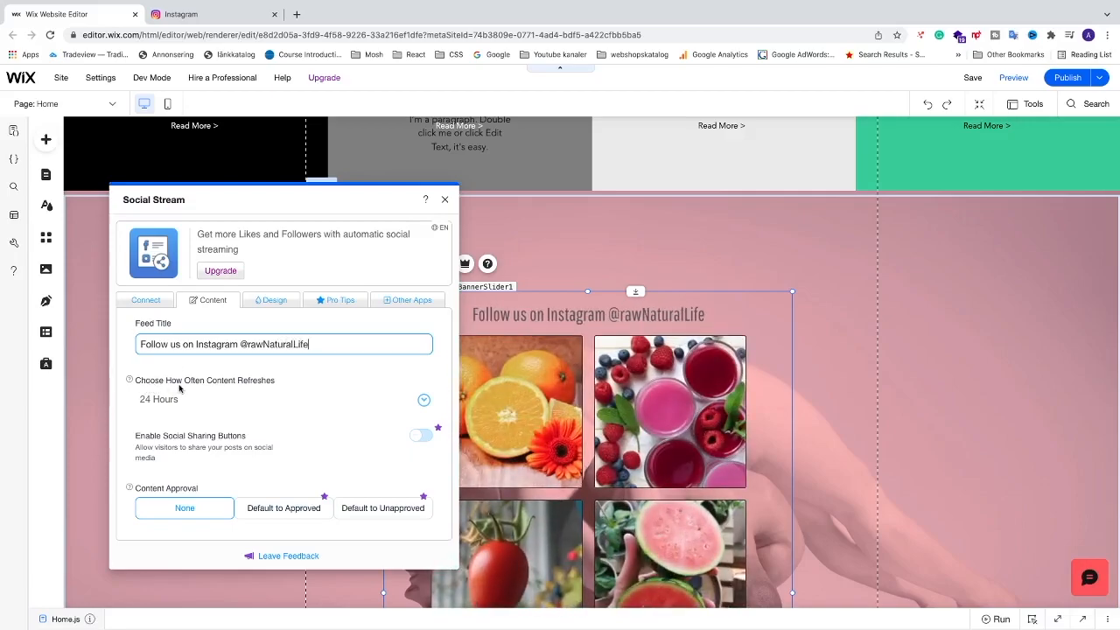
- Set the feed's content refresh interval to 24 Hours
{"action": "left_click", "coordinate": [423, 400]}
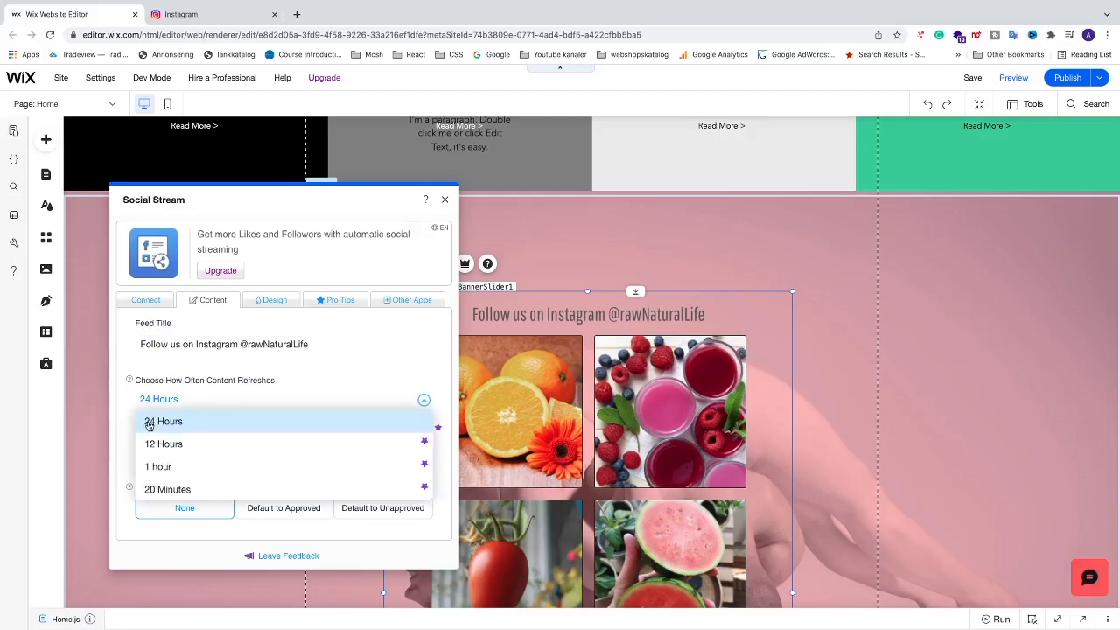
{"action": "mouse_move", "coordinate": [164, 443]}
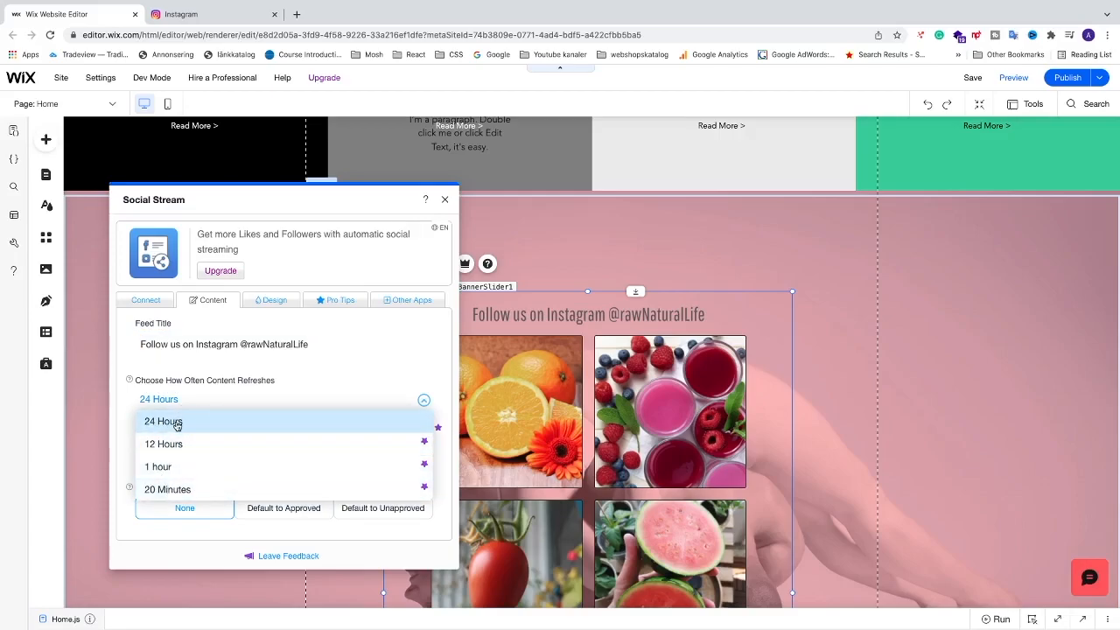
{"action": "left_click", "coordinate": [163, 421]}
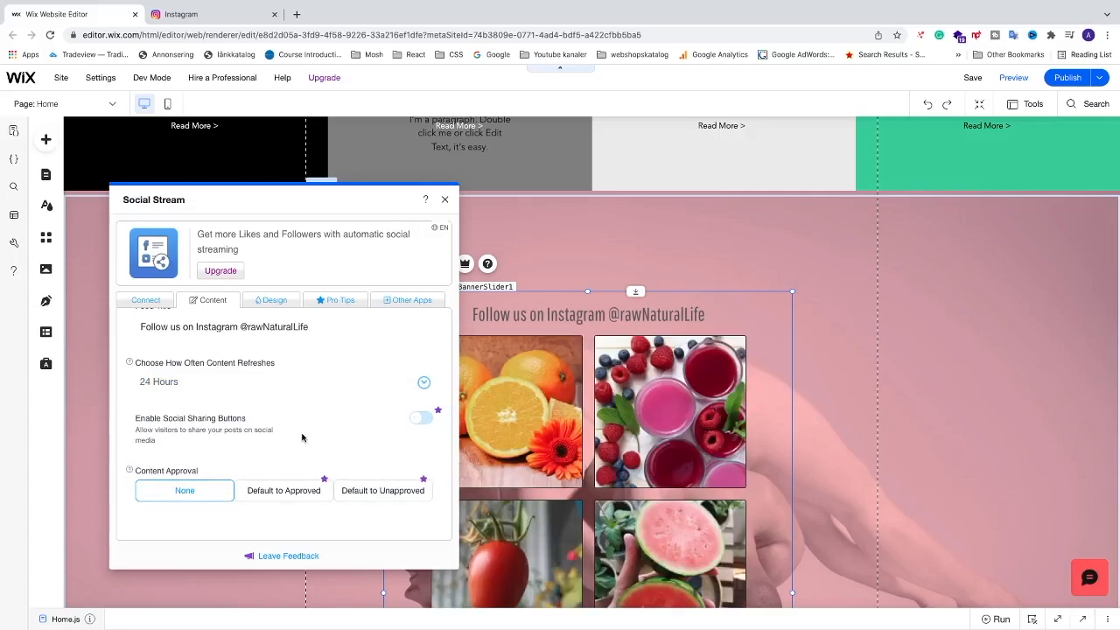
{"action": "scroll", "scroll_direction": "up", "scroll_amount": 3}
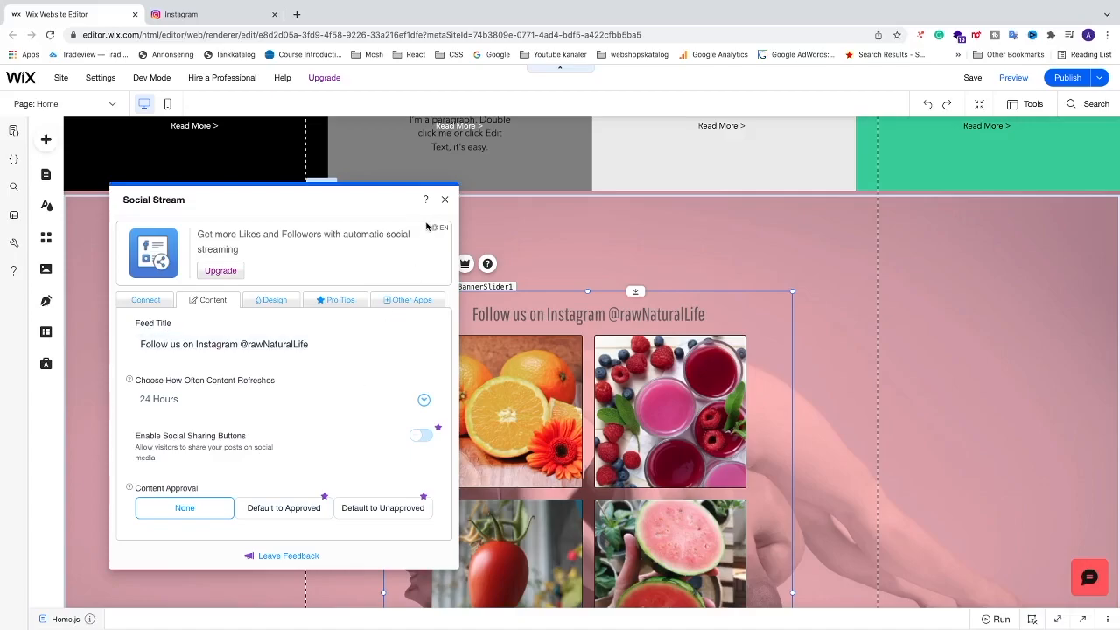
- Close the feed settings and drag the pink strip's bottom up to fit the feed
{"action": "left_click", "coordinate": [444, 200]}
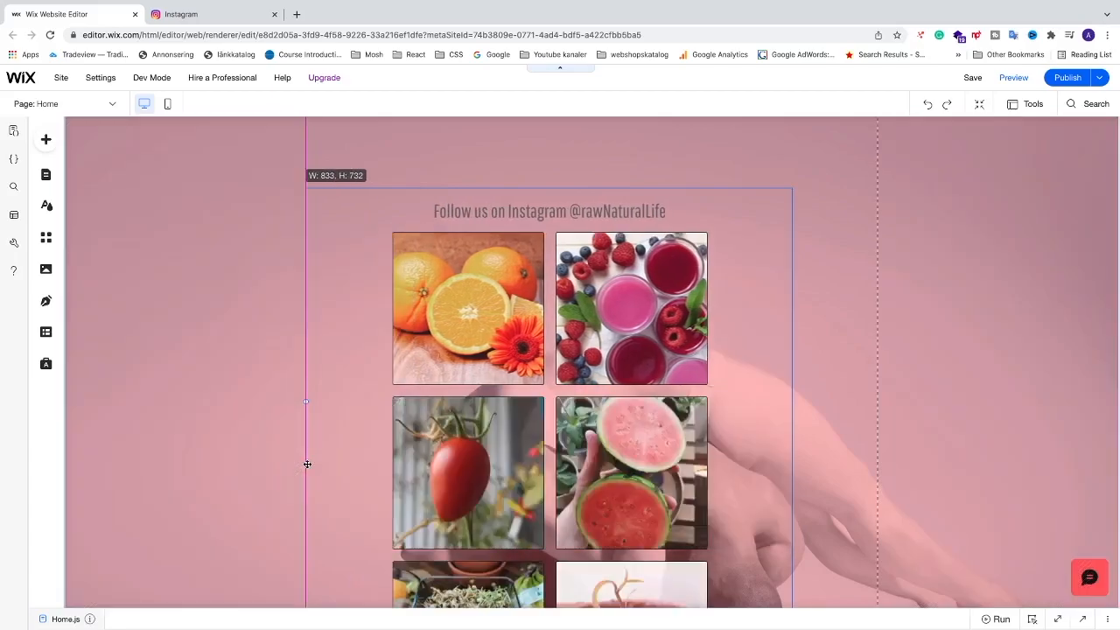
{"action": "scroll", "scroll_direction": "down", "scroll_amount": 3}
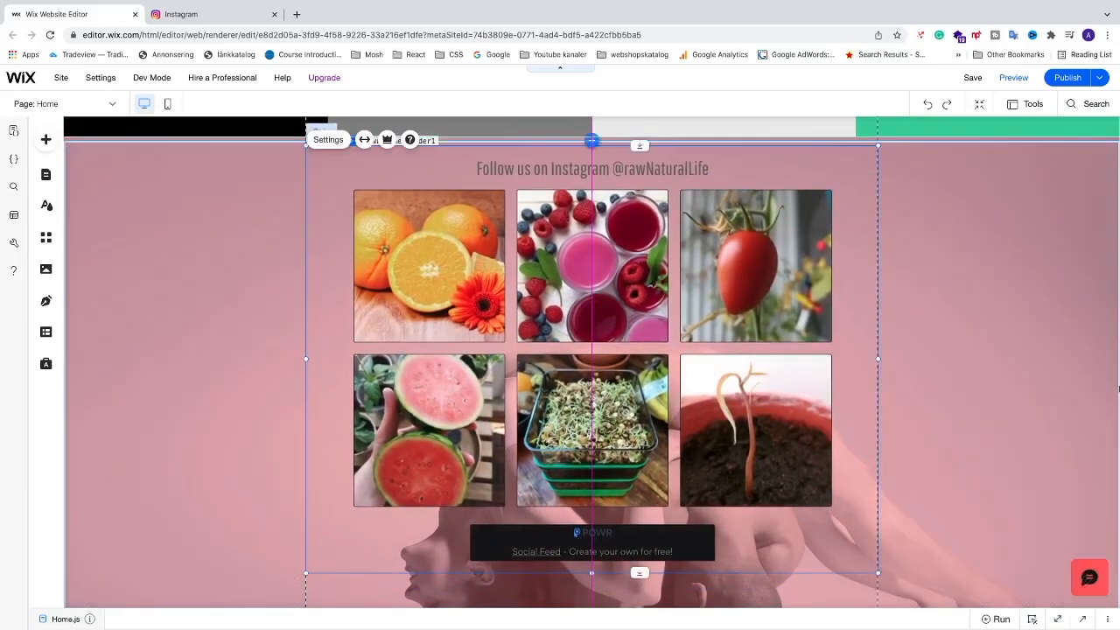
{"action": "scroll", "scroll_direction": "down", "scroll_amount": 3}
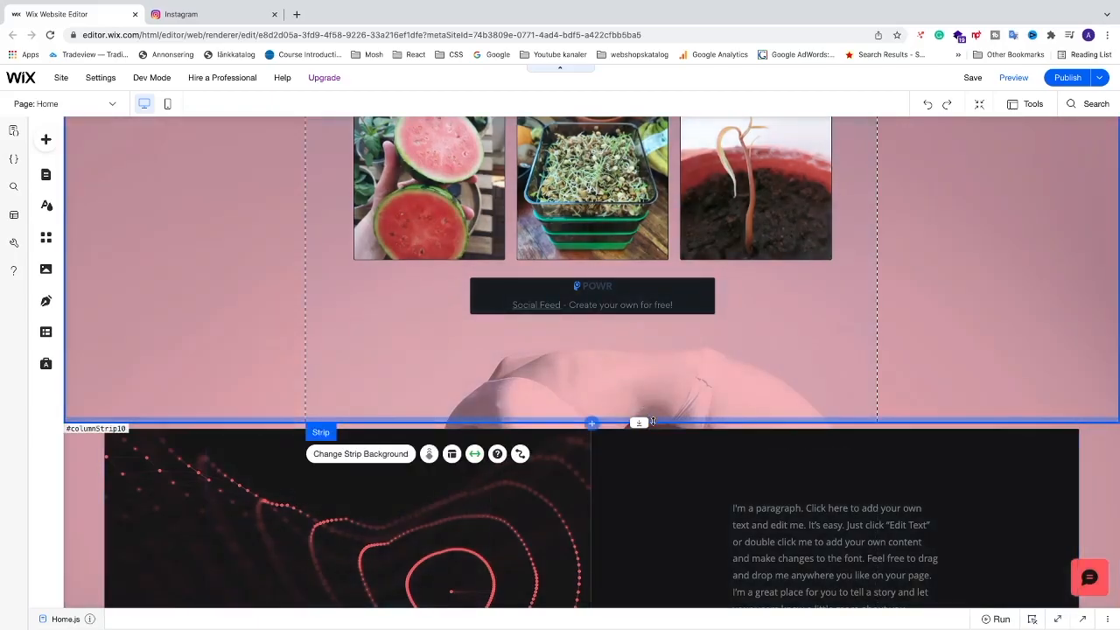
{"action": "left_click_drag", "start_coordinate": [647, 422], "coordinate": [648, 341]}
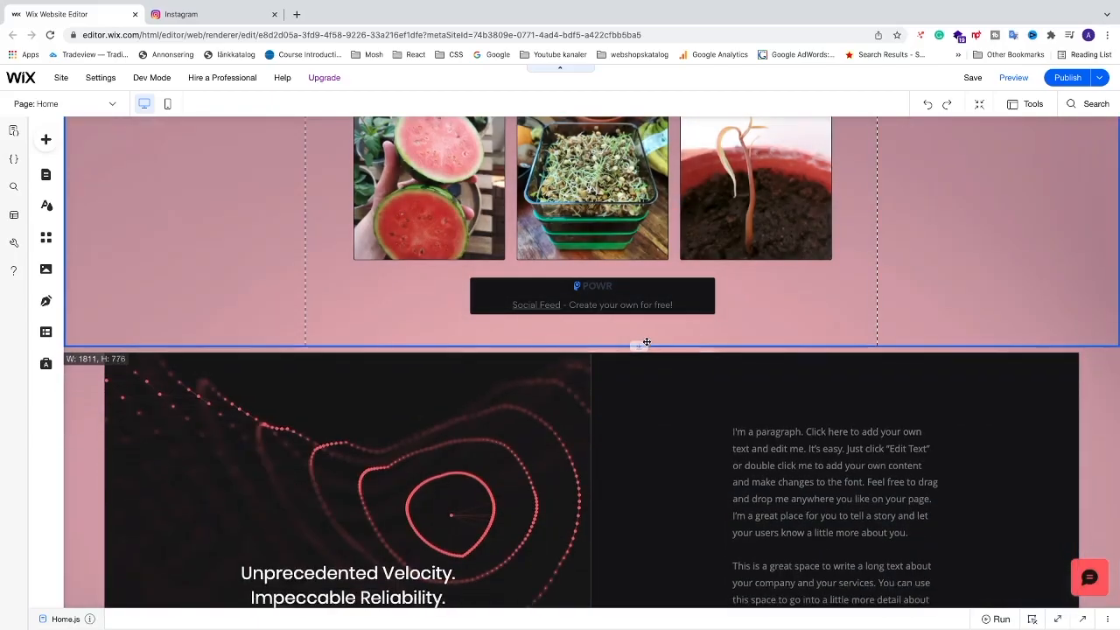
{"action": "scroll", "scroll_direction": "up", "scroll_amount": 3}
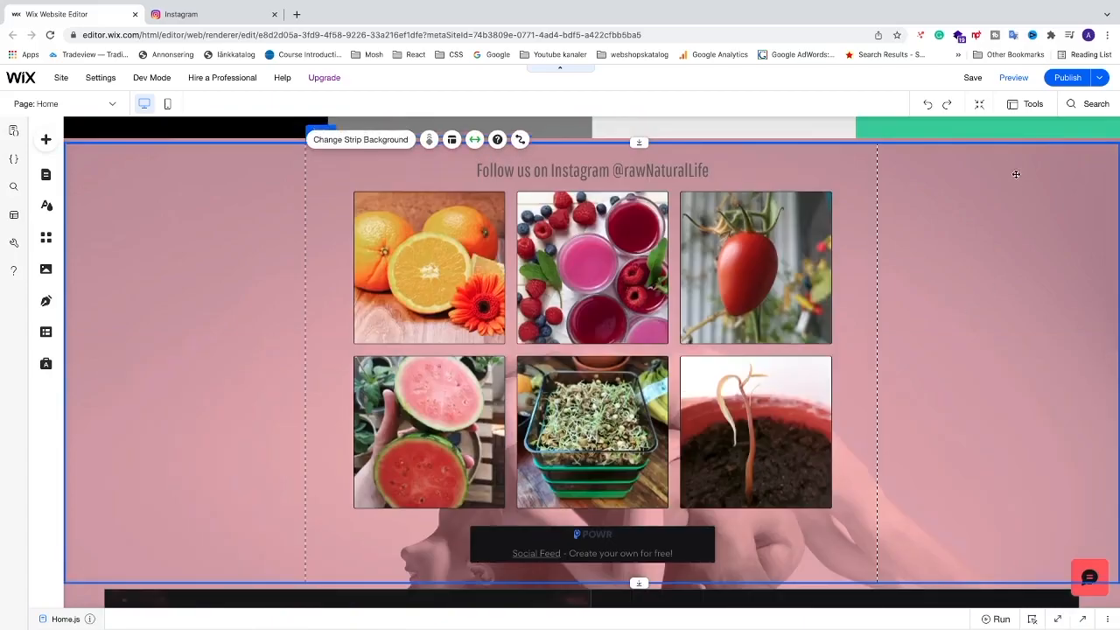
- Preview the home page, test the raspberry post link, then return to the preview
{"action": "left_click", "coordinate": [1013, 77]}
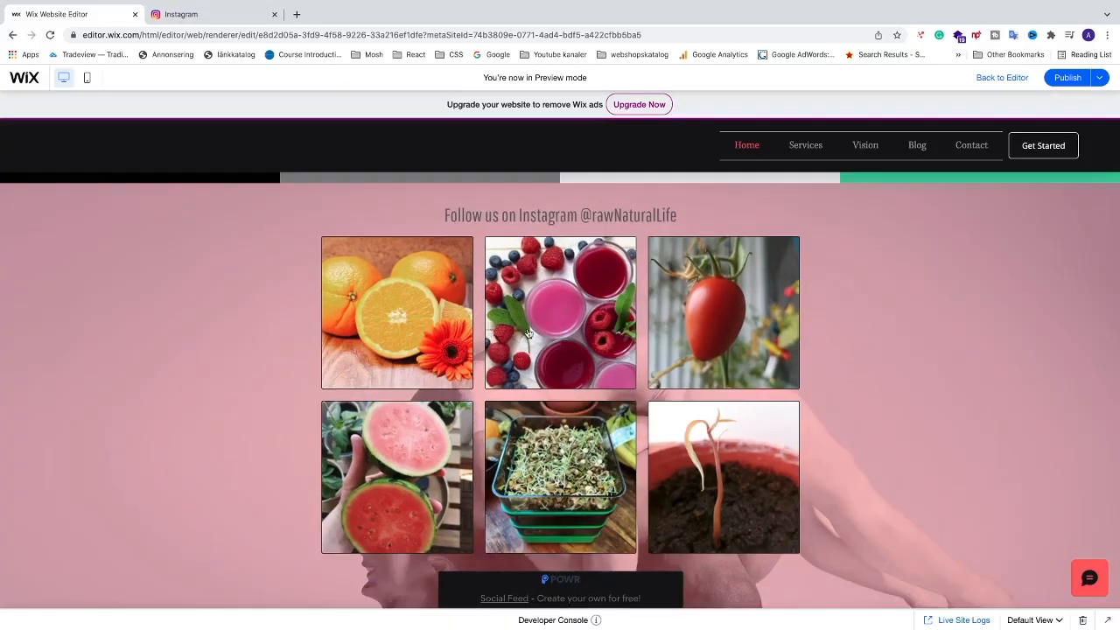
{"action": "left_click", "coordinate": [560, 312]}
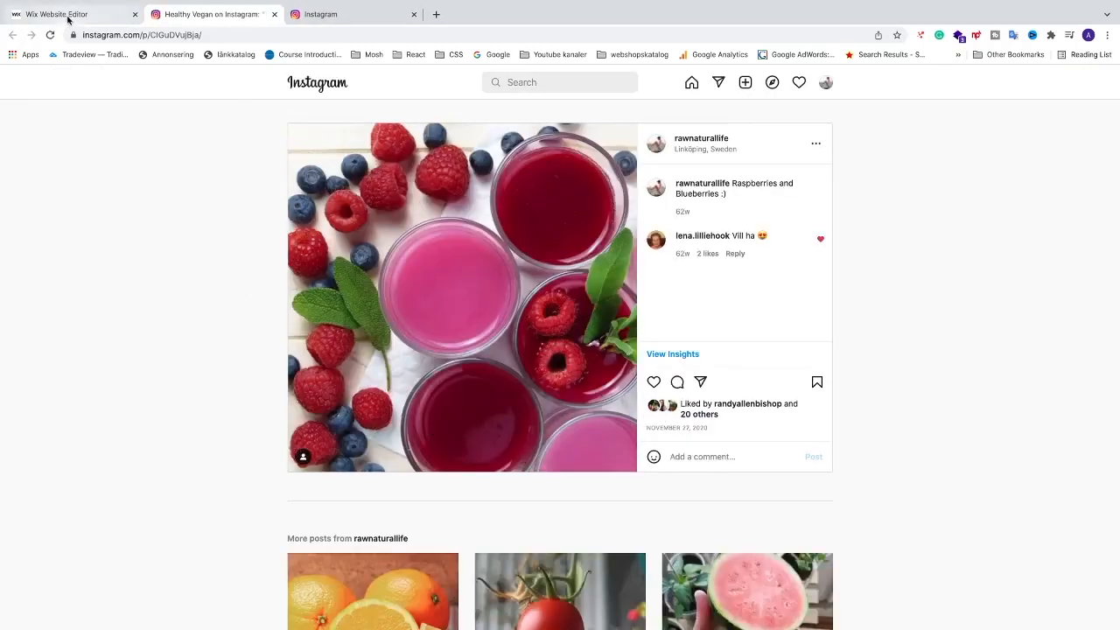
{"action": "left_click", "coordinate": [65, 14]}
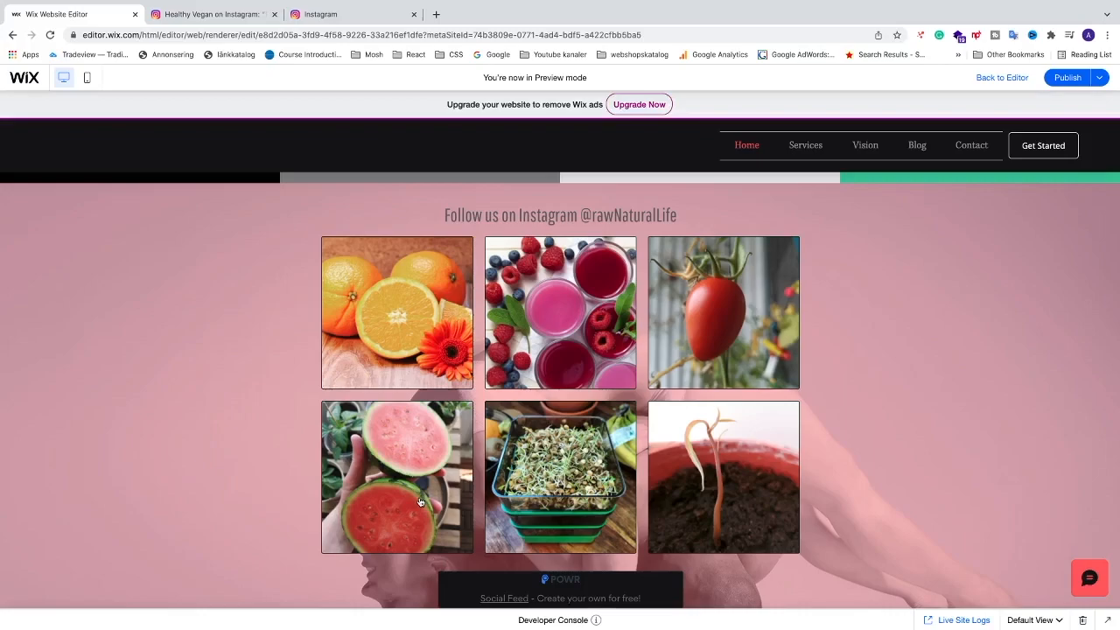